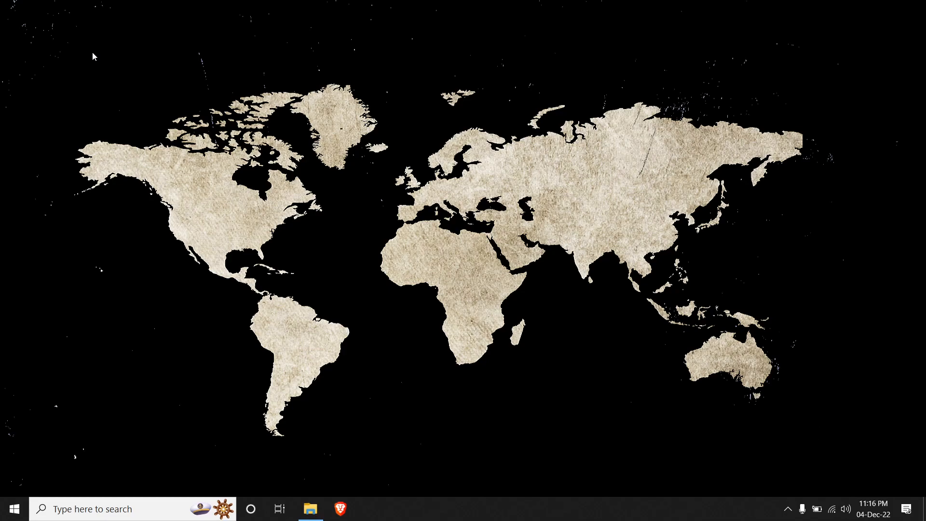
Search Google for nodejs and download the v18.12.1 LTS Windows .msi installer from nodejs.org.
left_click(339, 508)
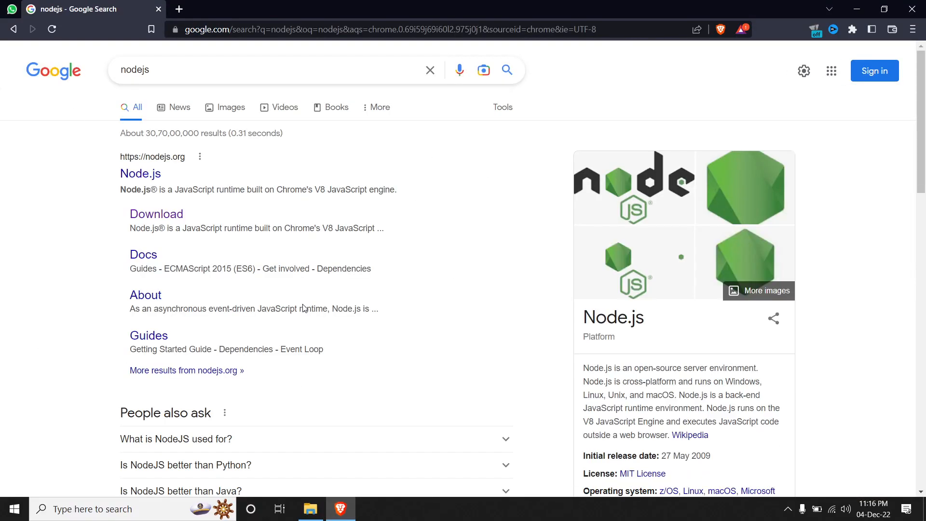
left_click(157, 214)
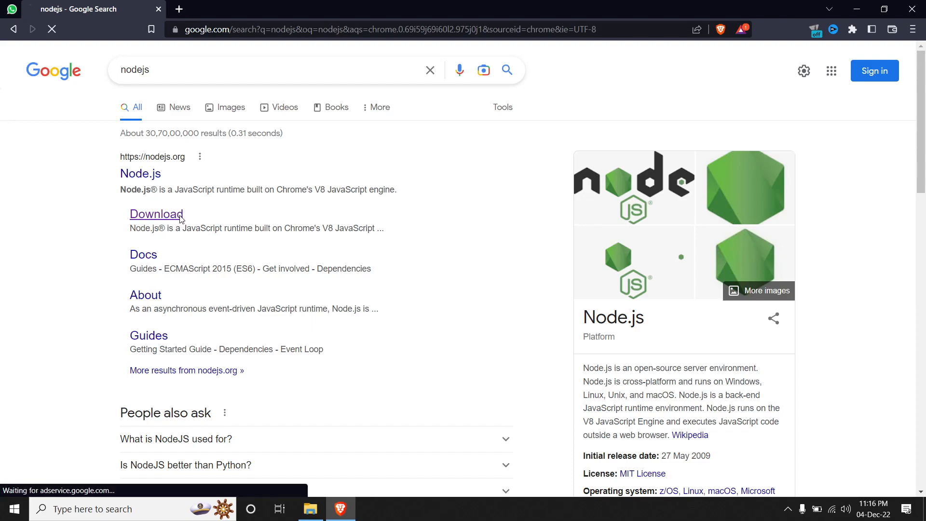
left_click(156, 214)
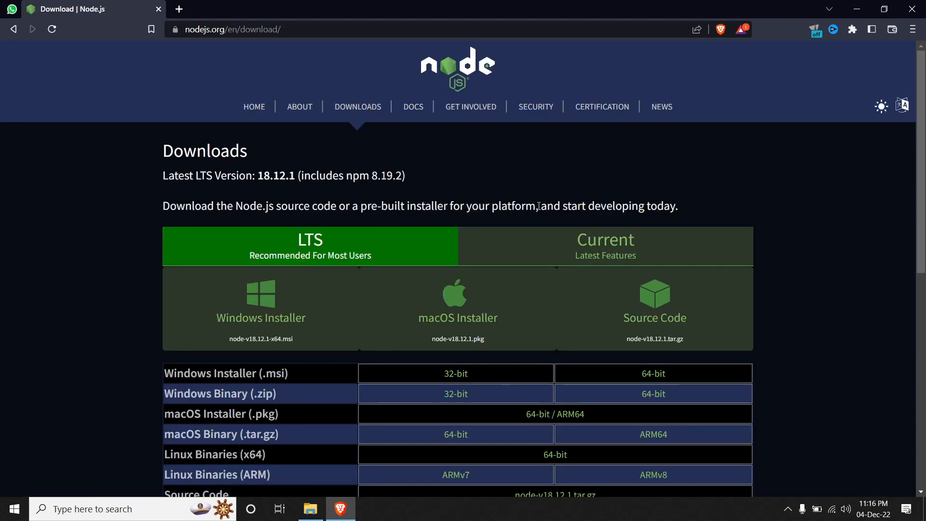
mouse_move(470, 228)
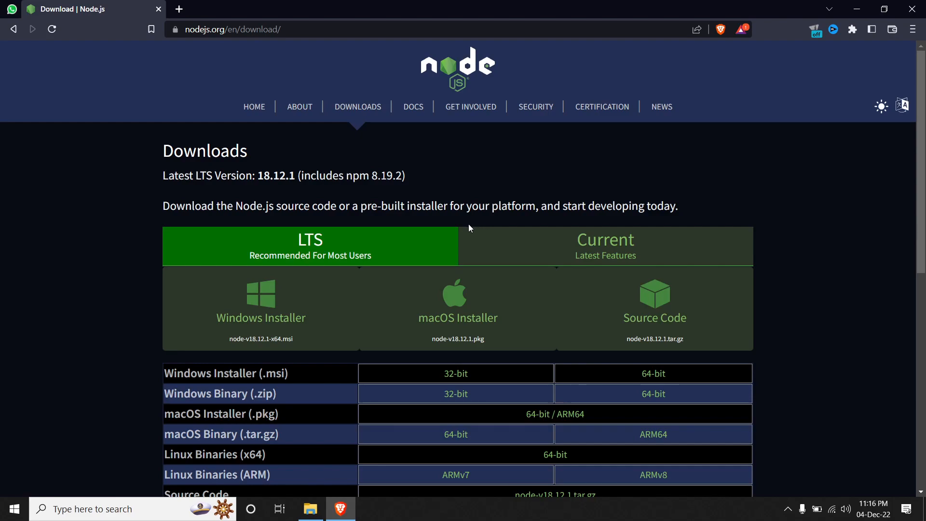
left_click(261, 307)
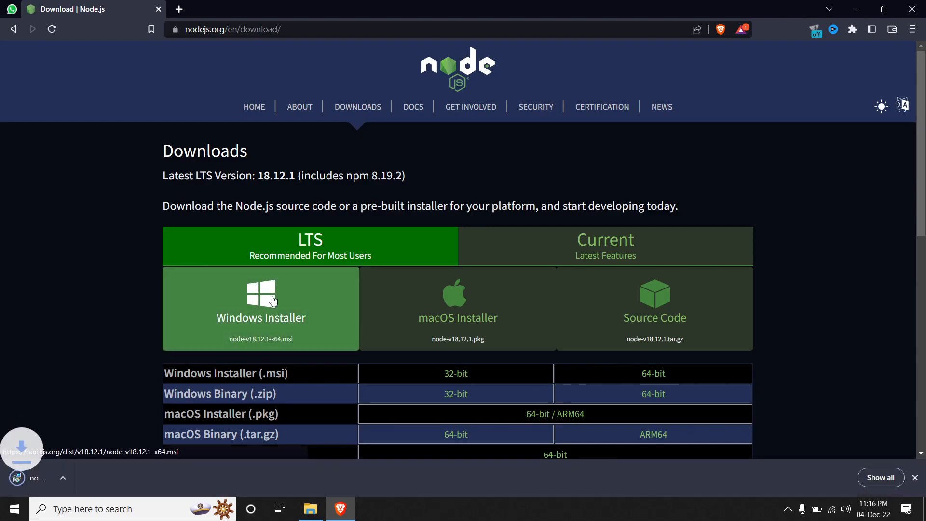
left_click(261, 307)
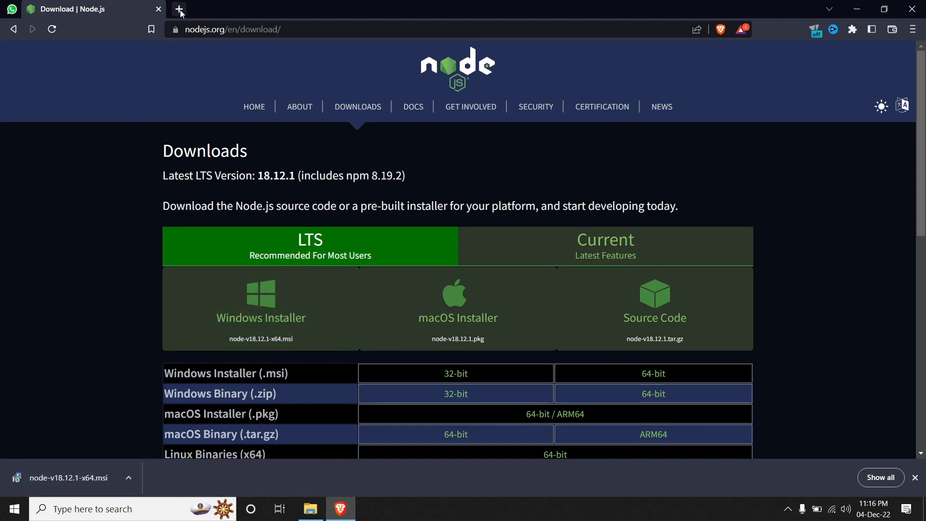
Search for xampp and download the 64-bit XAMPP 7.4.33 Windows installer from Apache Friends.
type("xaamp&oq=xaamp&aqs=chrome..69i57.1072j0j1&sourceid=chrome&ie=UTF-8")
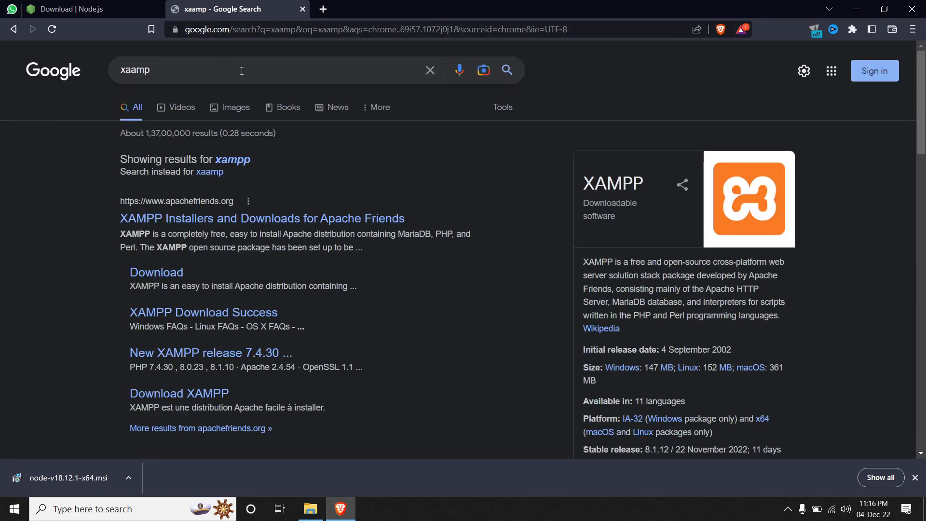
mouse_move(156, 272)
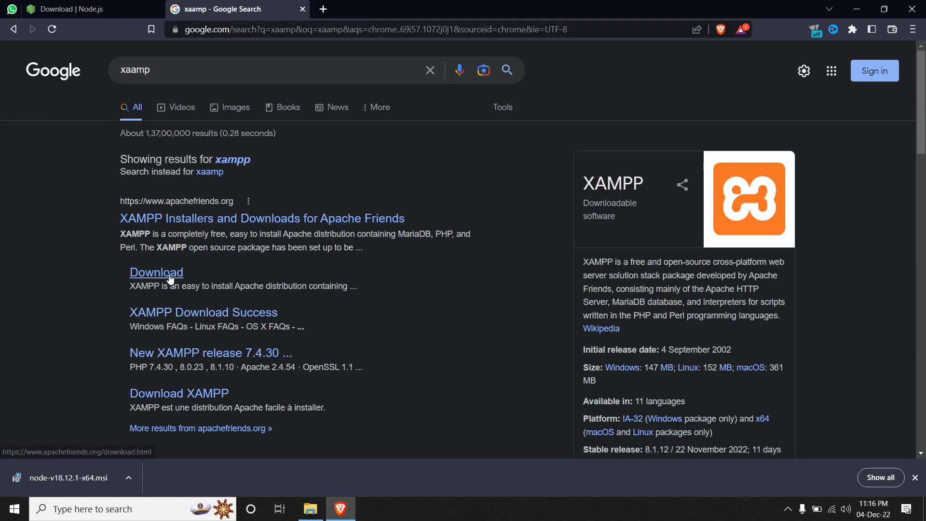
left_click(157, 272)
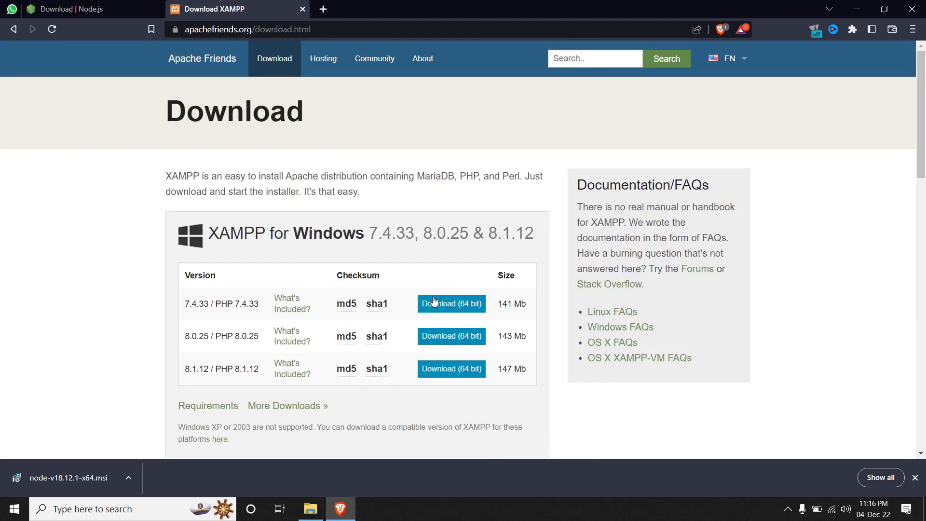
mouse_move(451, 304)
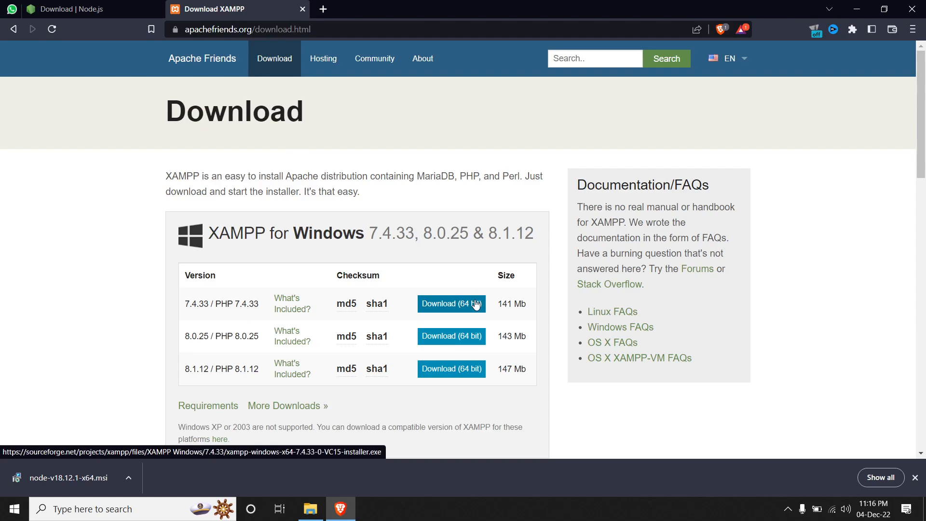
left_click(451, 304)
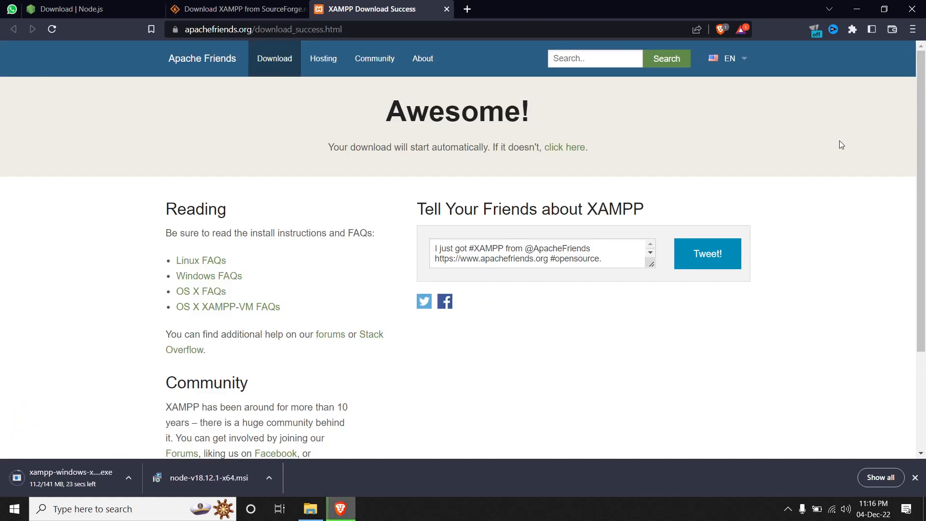
mouse_move(503, 404)
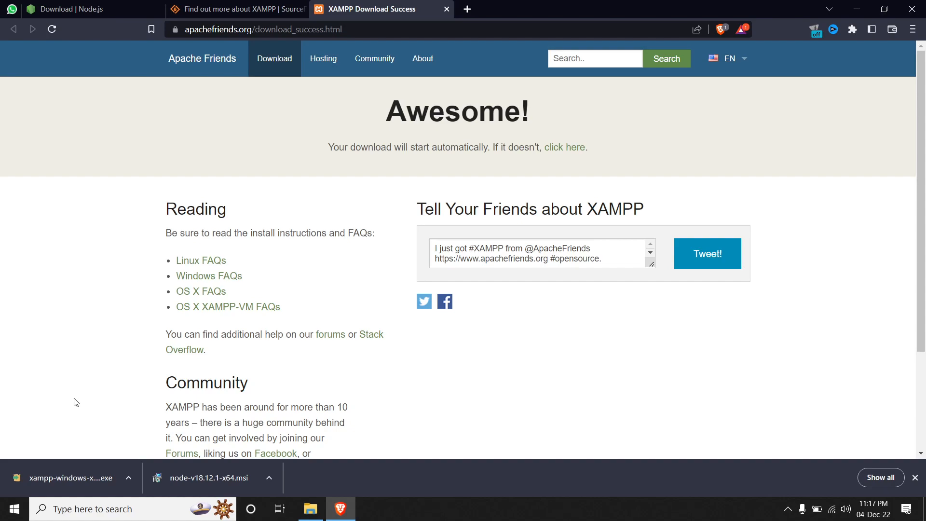
mouse_move(134, 400)
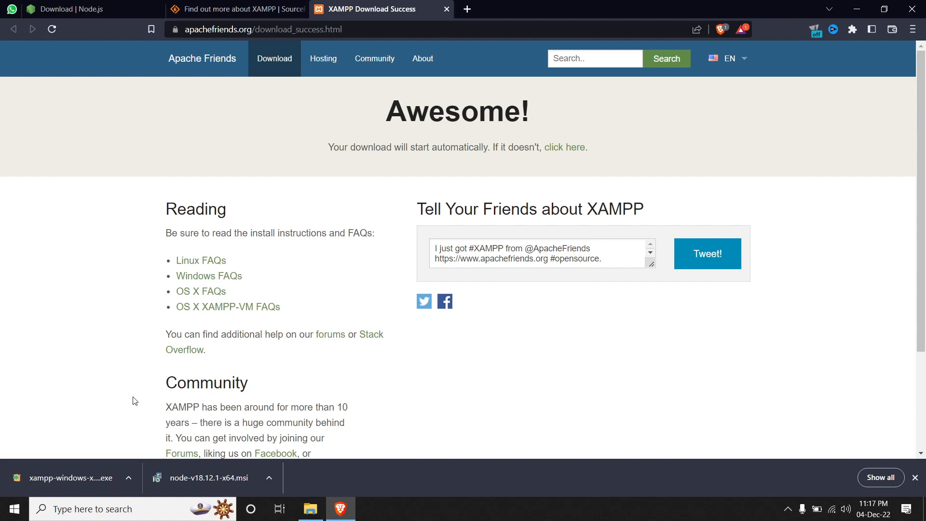
left_click(856, 9)
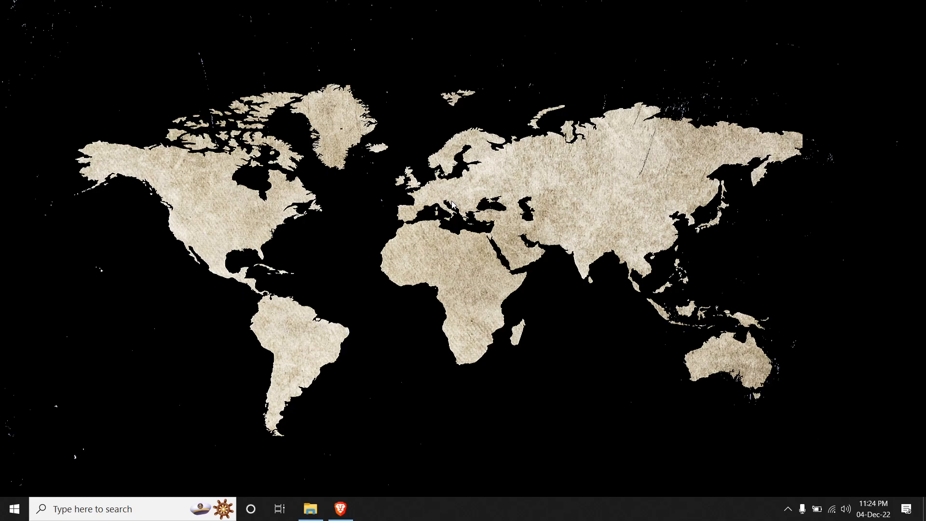
Create a new 'CRUD app' folder under E:\Youtube and open it.
left_click(310, 509)
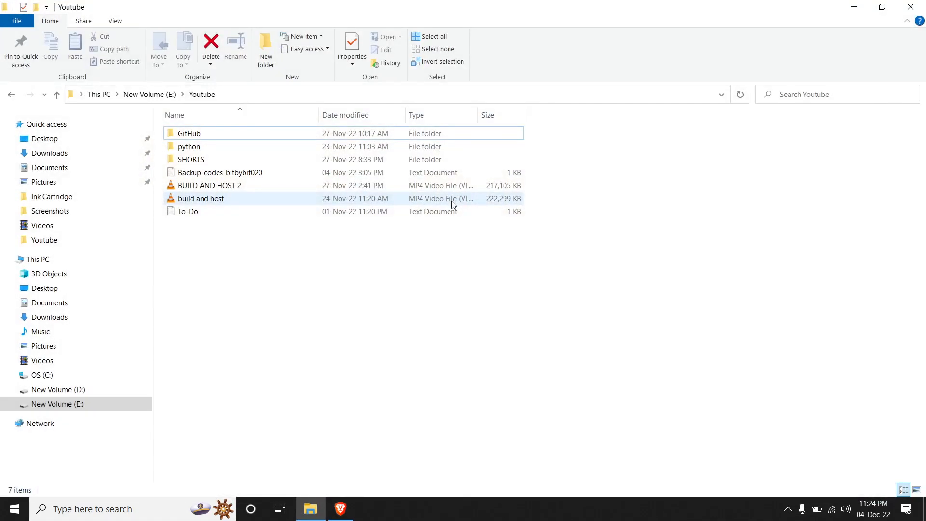
left_click(440, 281)
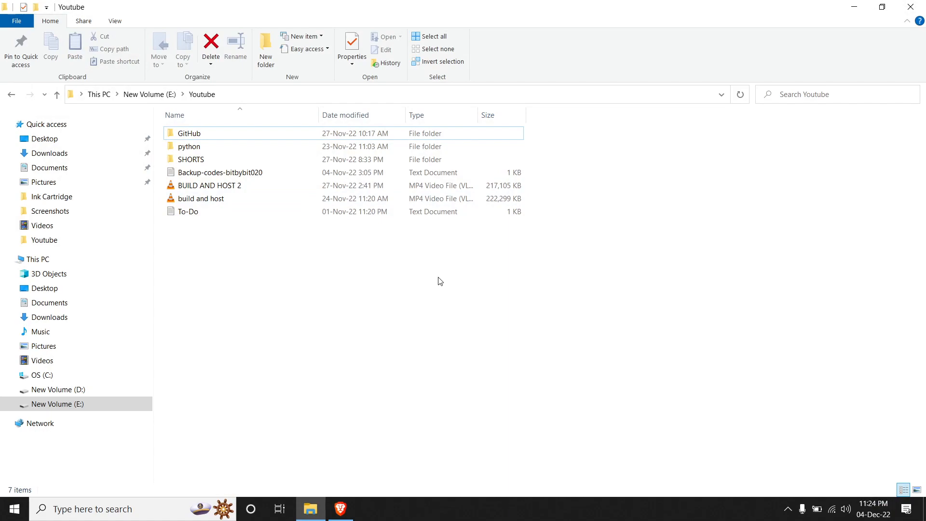
left_click(265, 49)
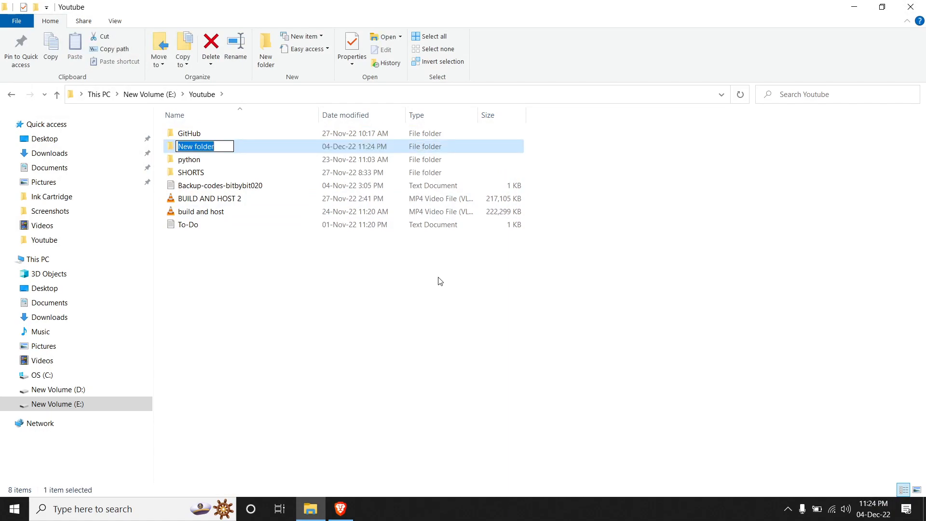
type("CRUD app")
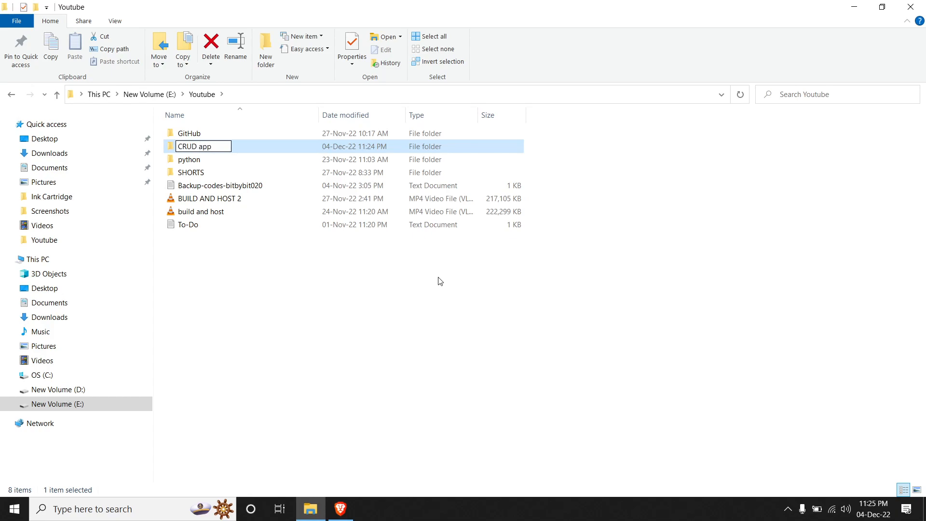
double_click(194, 146)
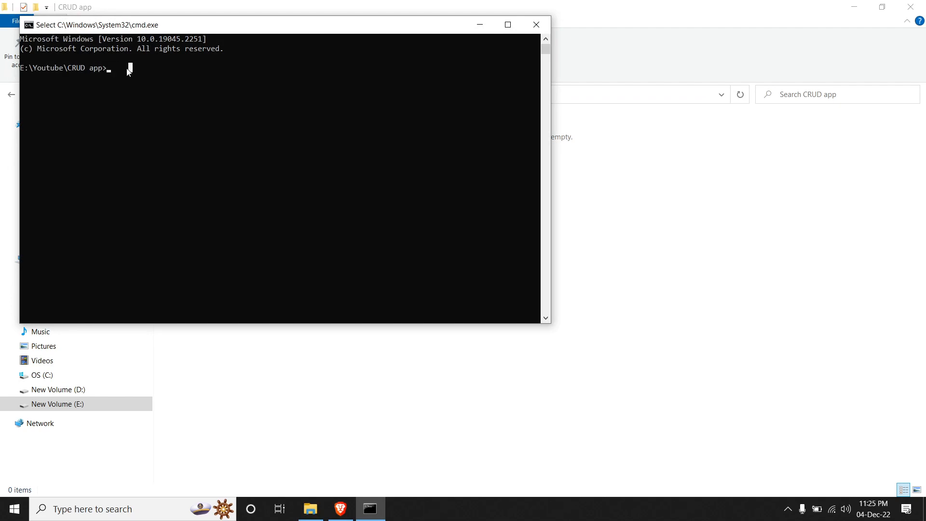
Run npm install -g node, then node -v to confirm version v18.12.1.
type("mp")
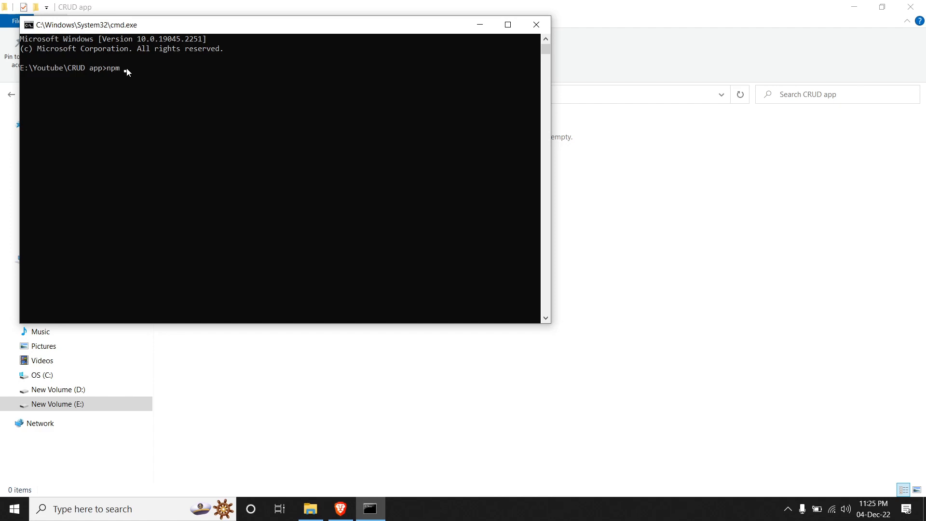
type("install -")
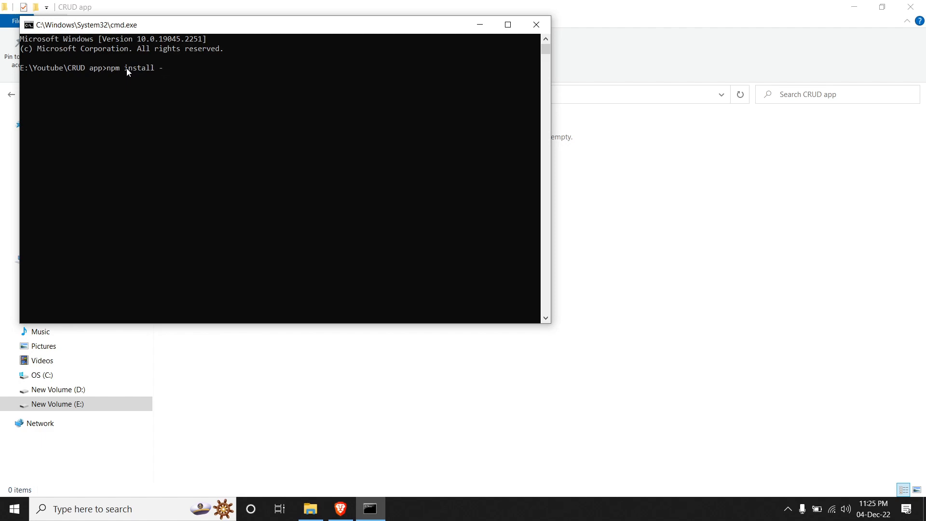
type("g n")
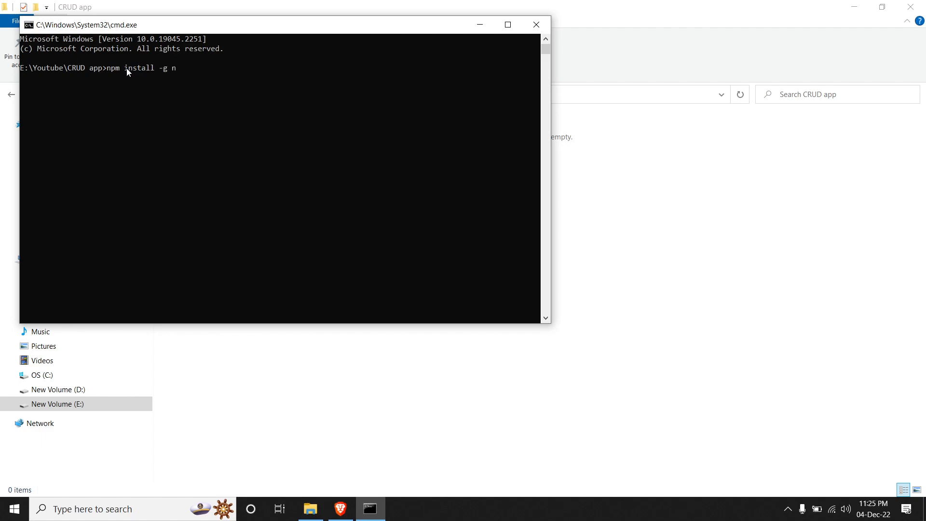
type("ode")
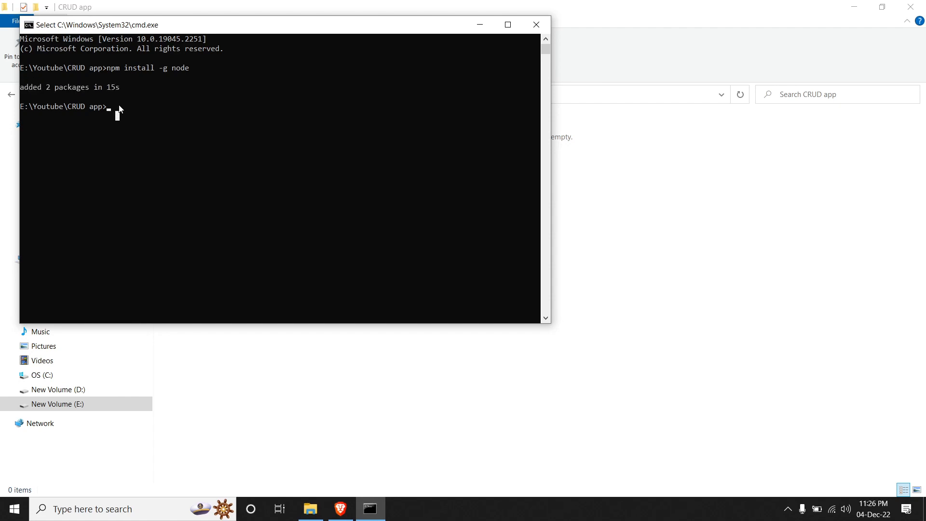
type("node -v")
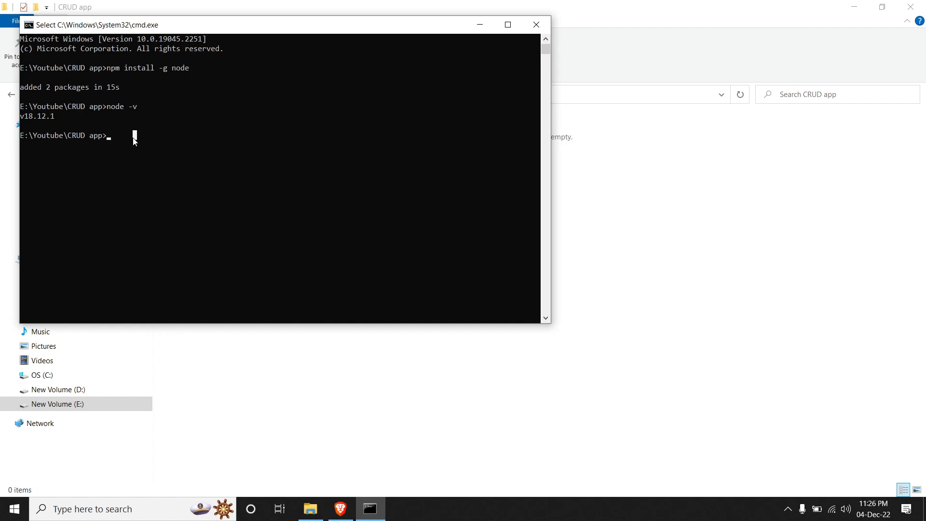
Run npm init -y to generate package.json, then launch VS Code on the folder with code.
type("npm init")
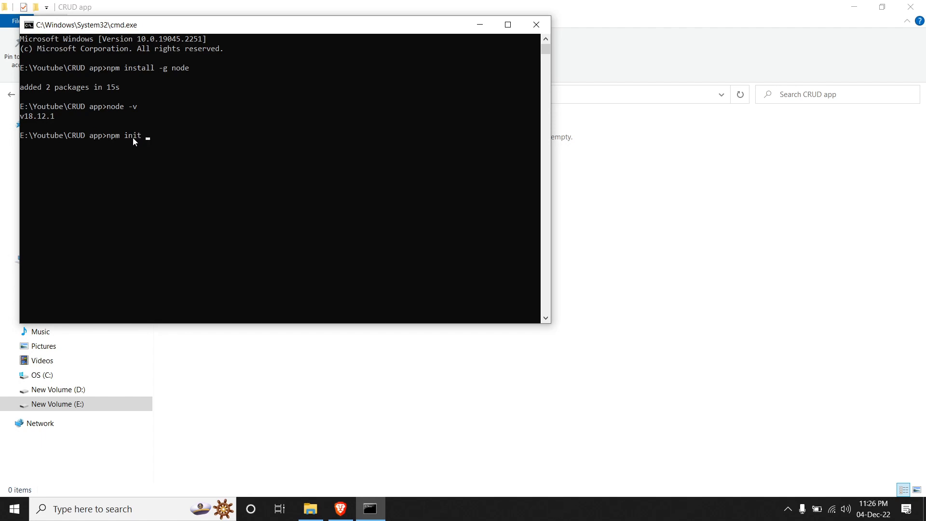
type("-y")
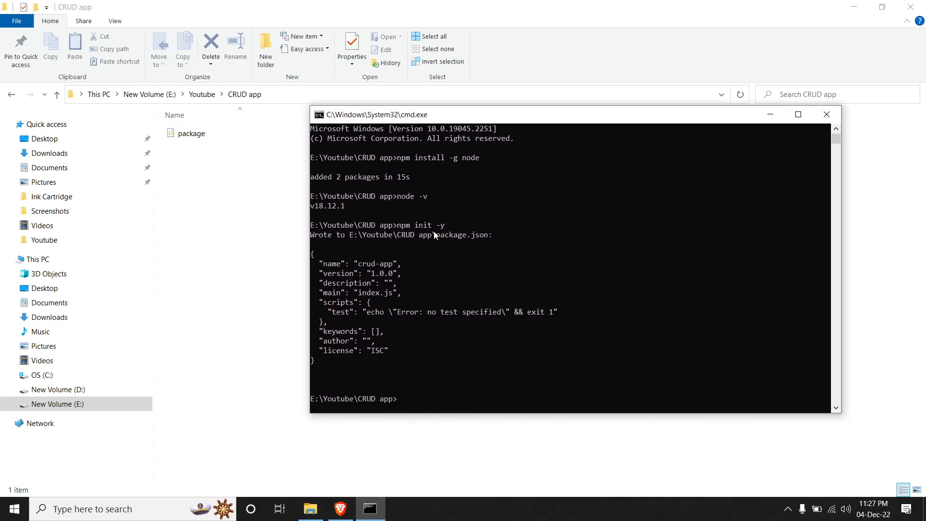
mouse_move(452, 230)
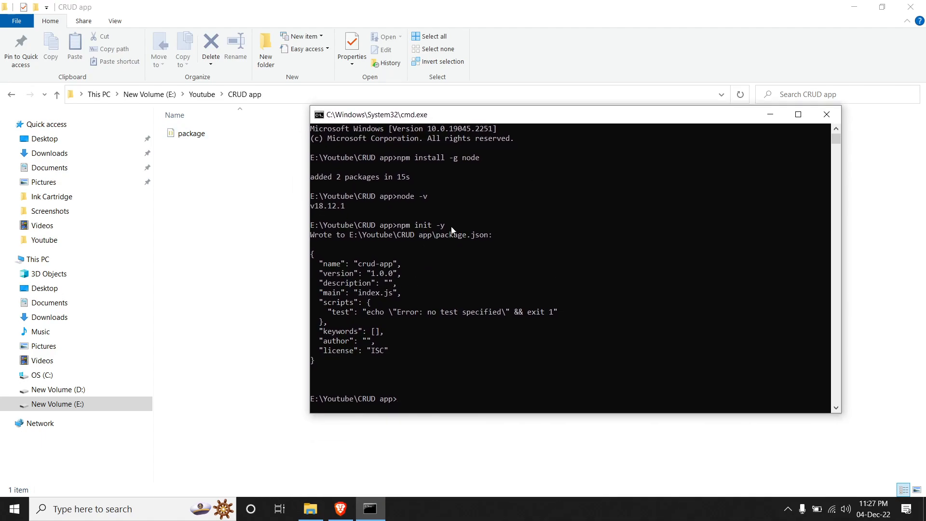
mouse_move(443, 303)
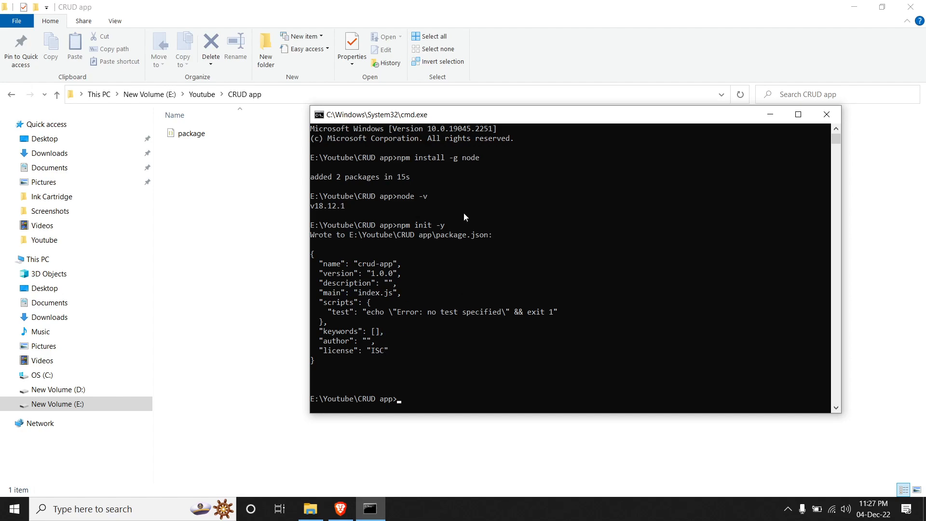
mouse_move(357, 349)
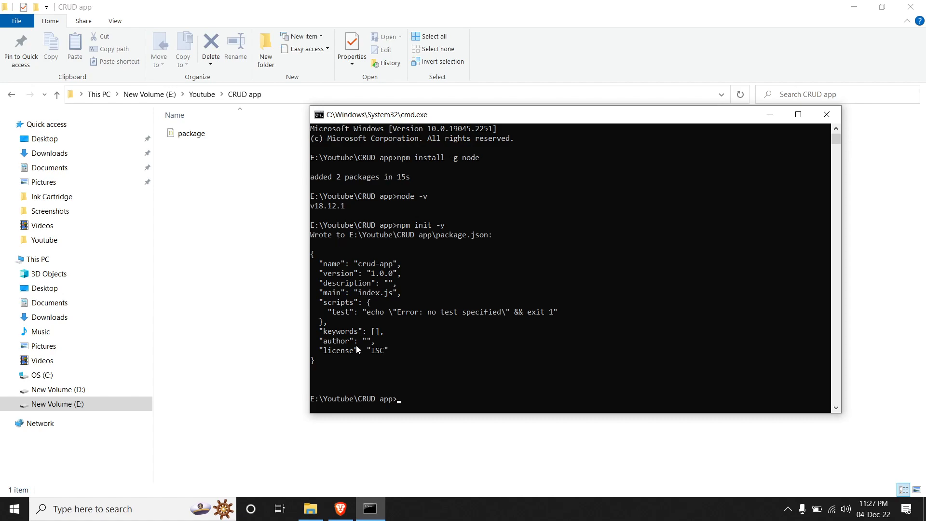
mouse_move(431, 401)
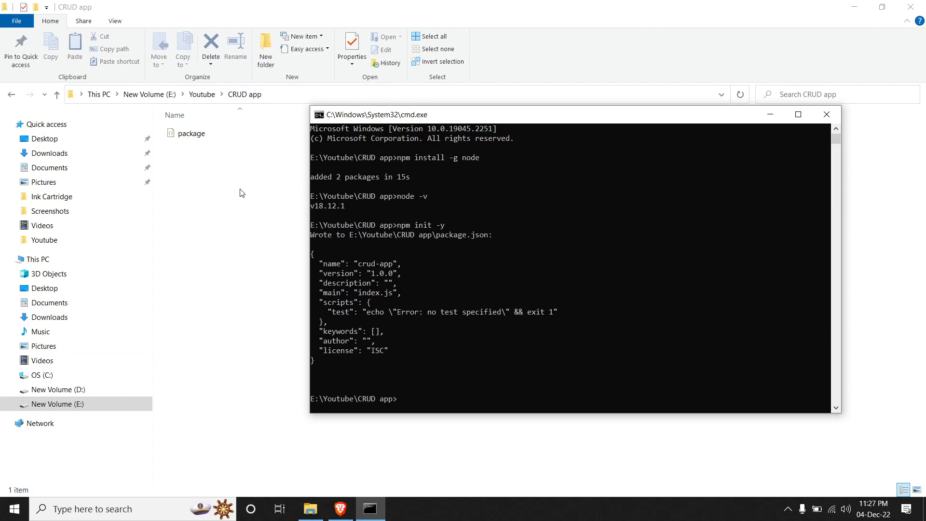
type("code")
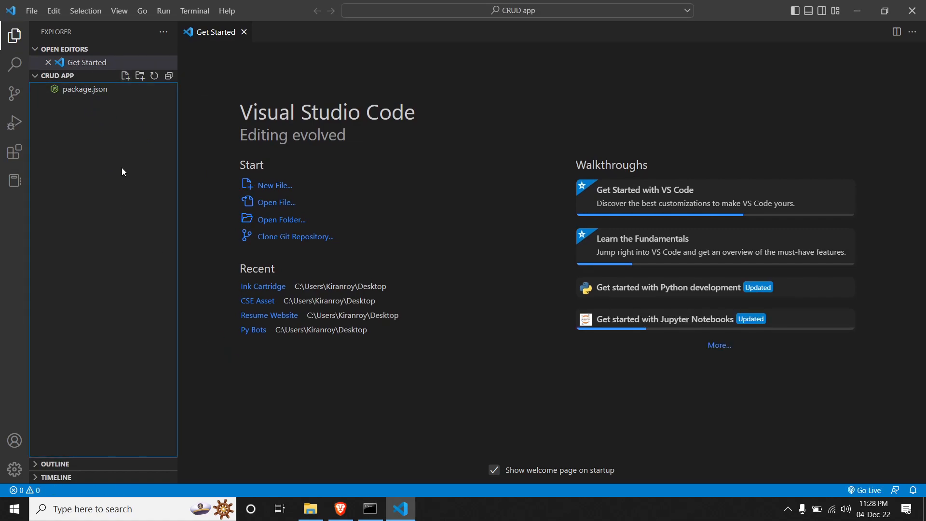
Create an empty app.js file in the CRUD app project.
left_click(125, 75)
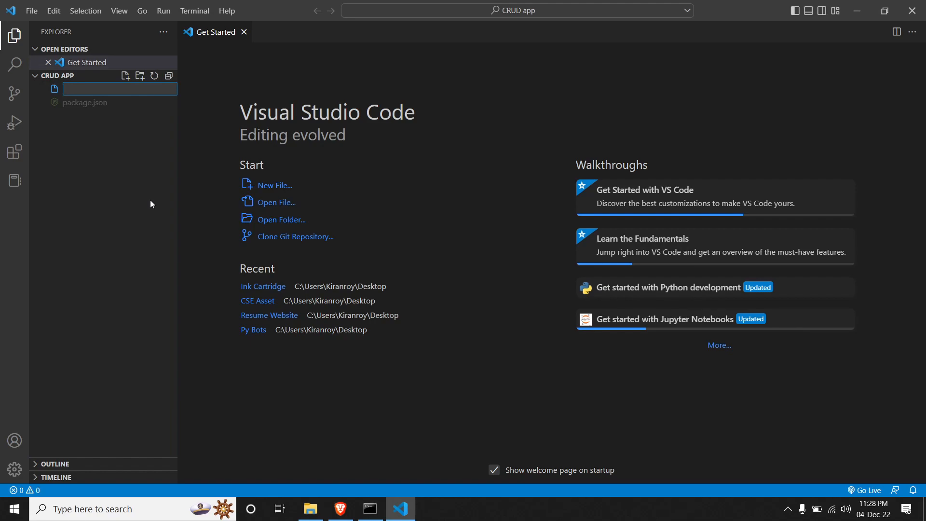
type("app.js")
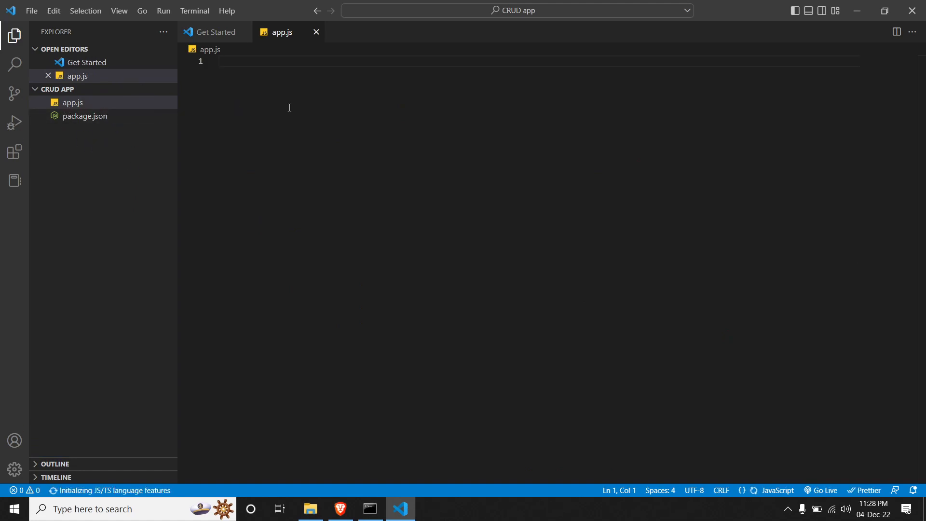
mouse_move(310, 110)
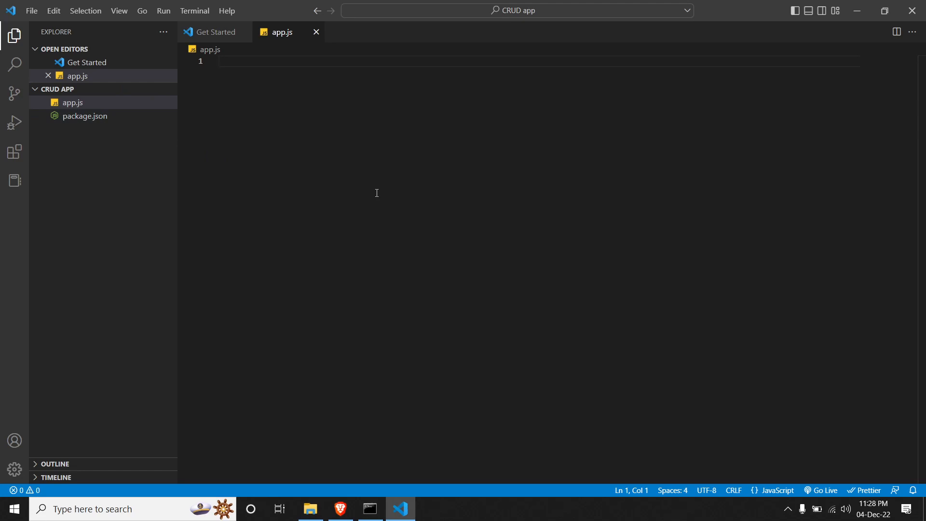
Run npm i express in the integrated terminal to install Express.
left_click(194, 11)
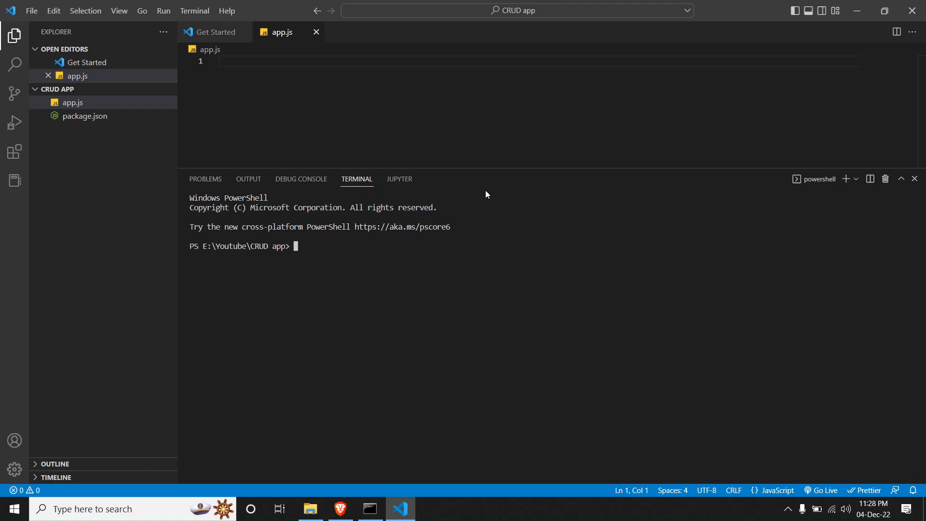
left_click(194, 10)
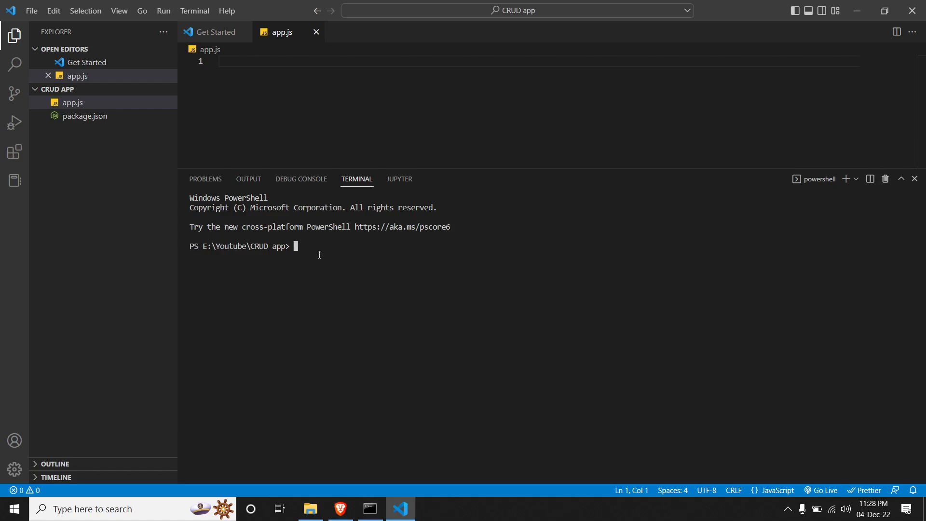
type("np")
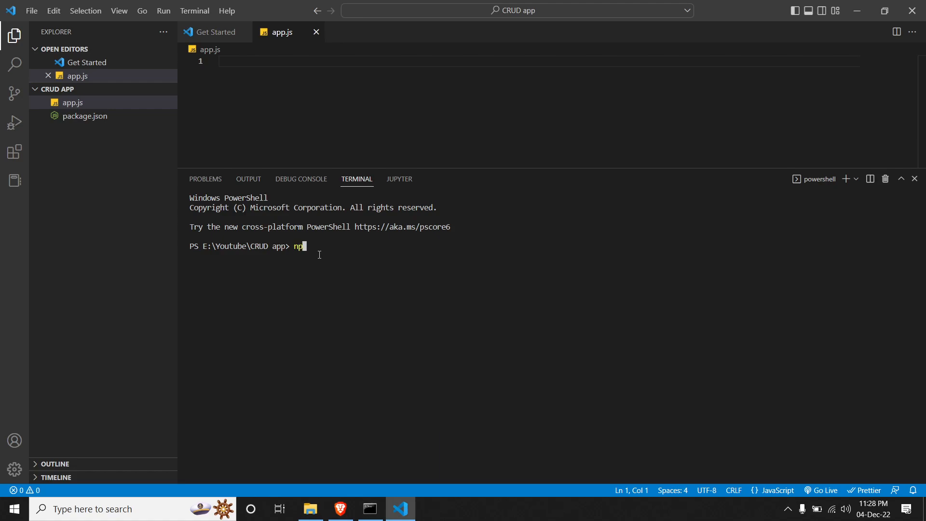
type("m i")
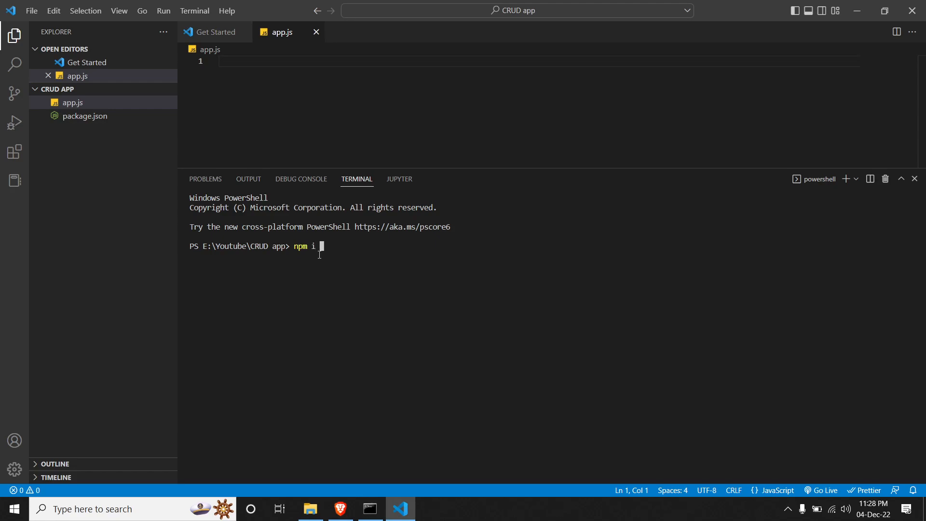
type("expre")
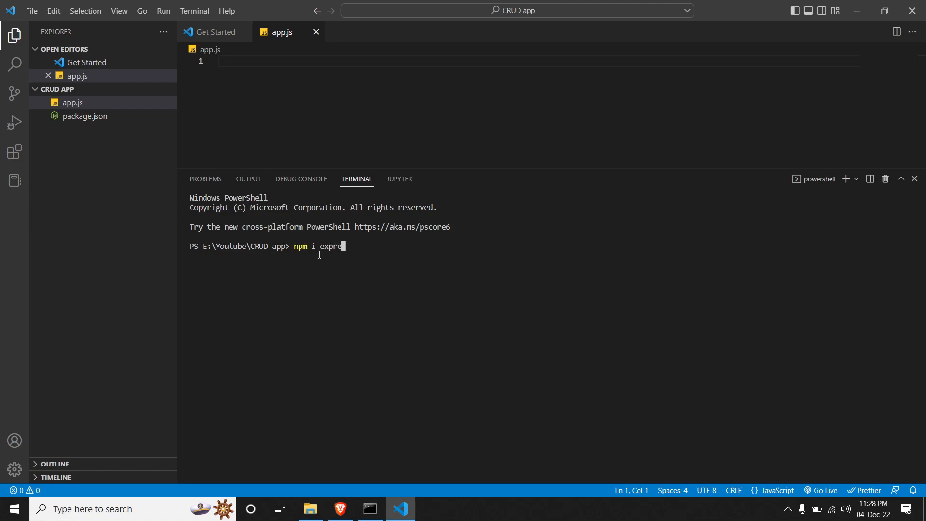
type("ss")
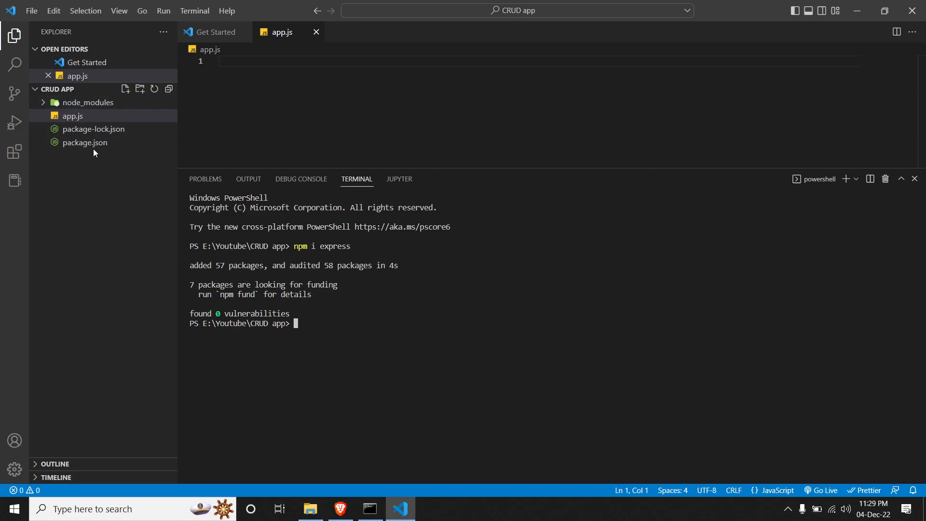
mouse_move(84, 143)
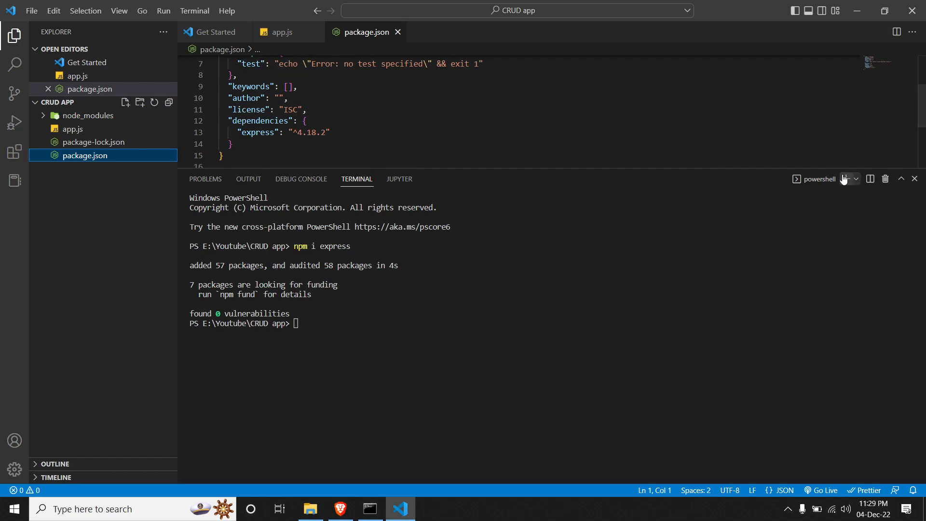
mouse_move(870, 178)
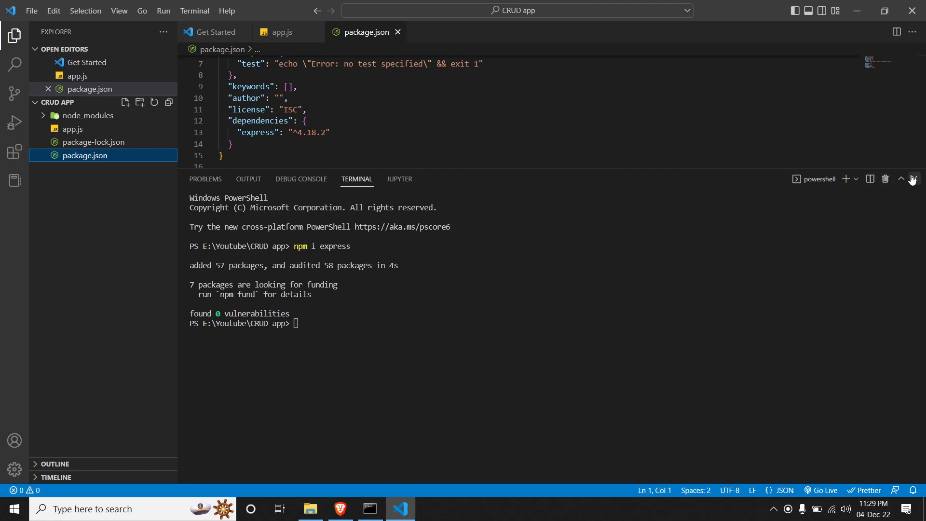
Write const express = require("express"); at the top of app.js.
left_click(912, 179)
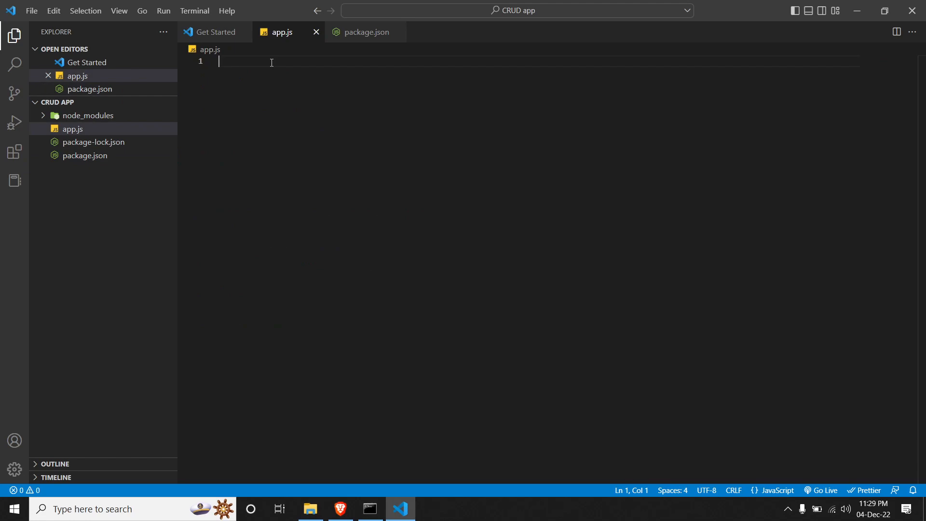
type("const")
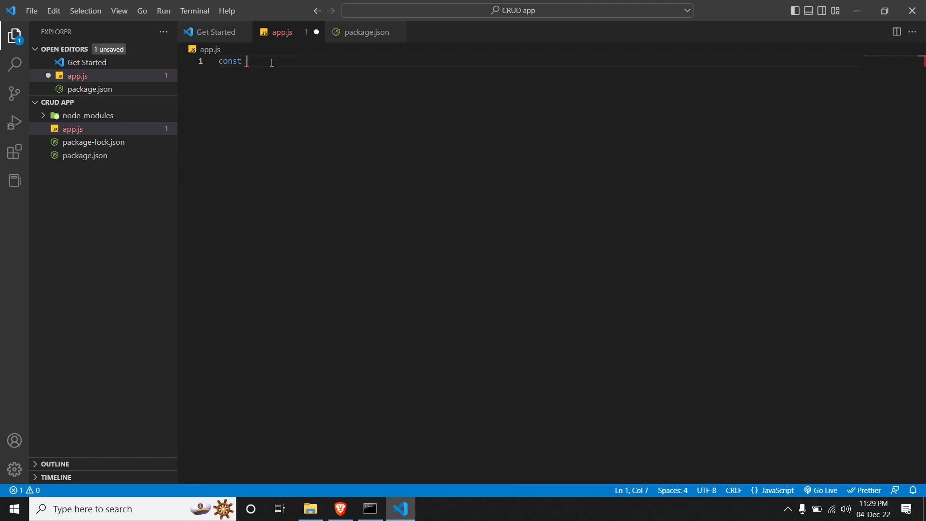
type("express")
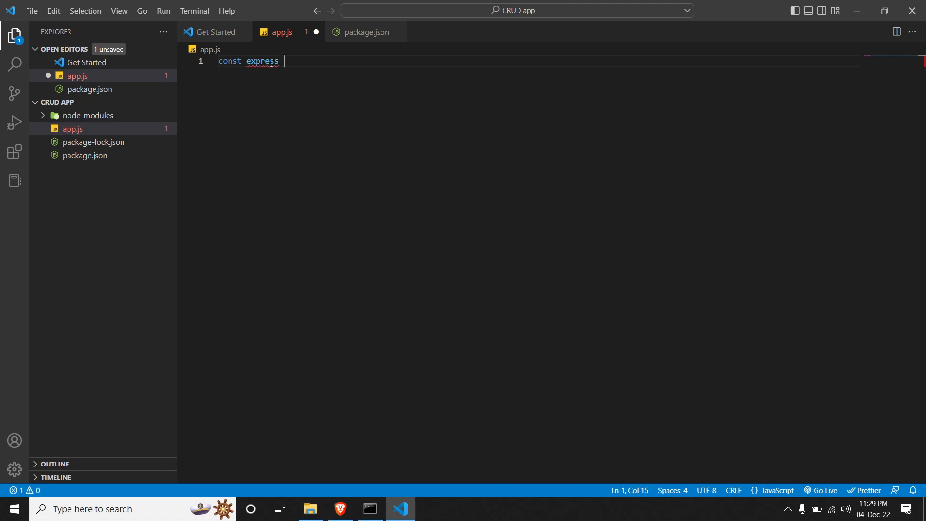
type("=")
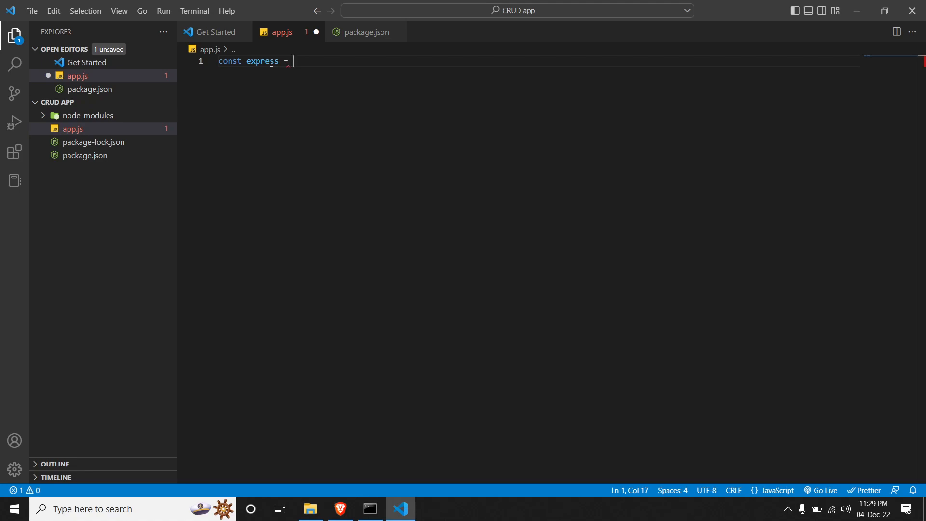
type("reqi")
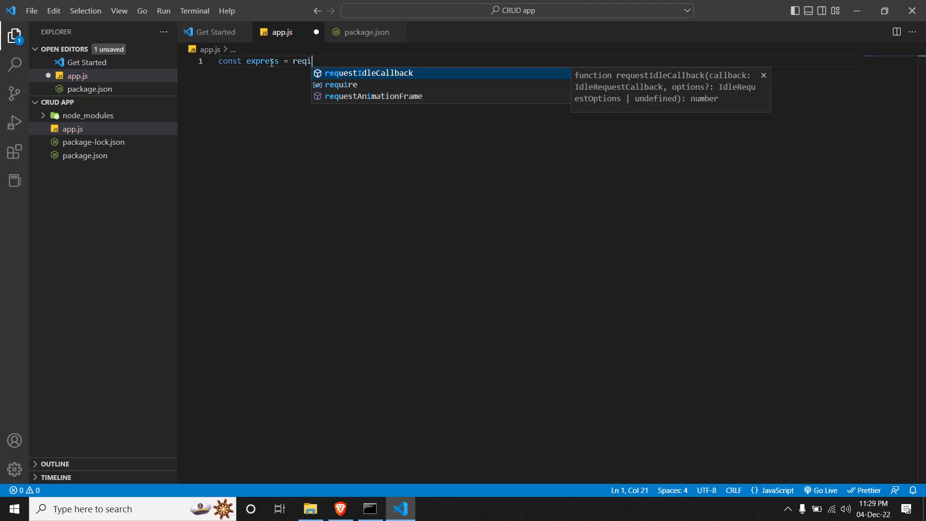
type("re")
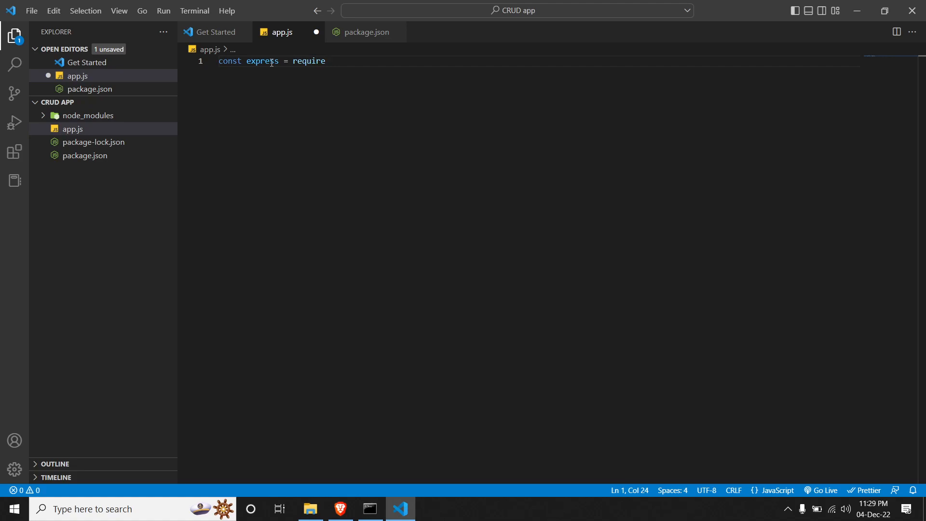
type("(\"\")")
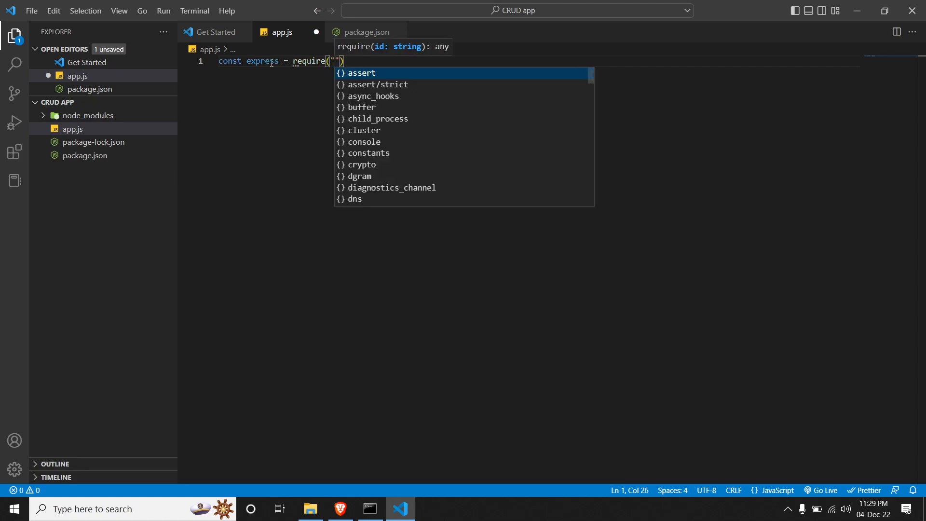
type("express'")
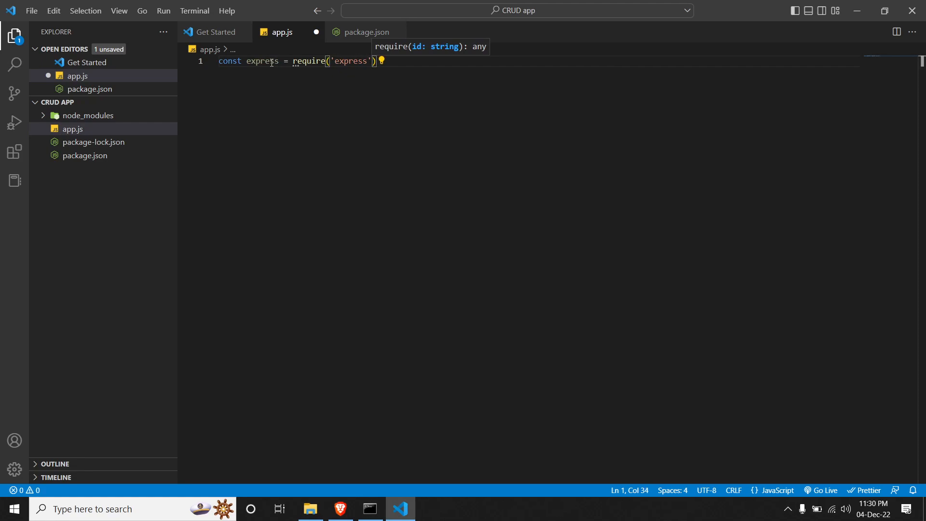
type(";")
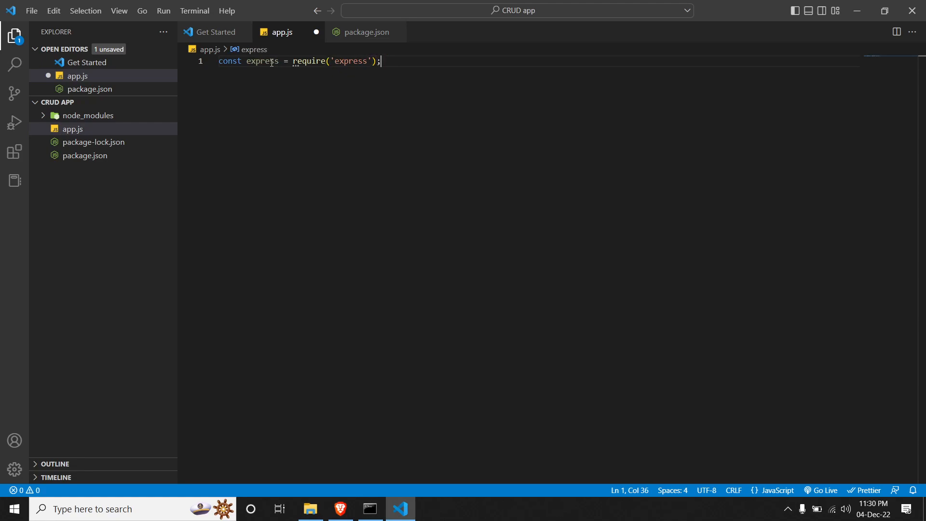
key("Enter")
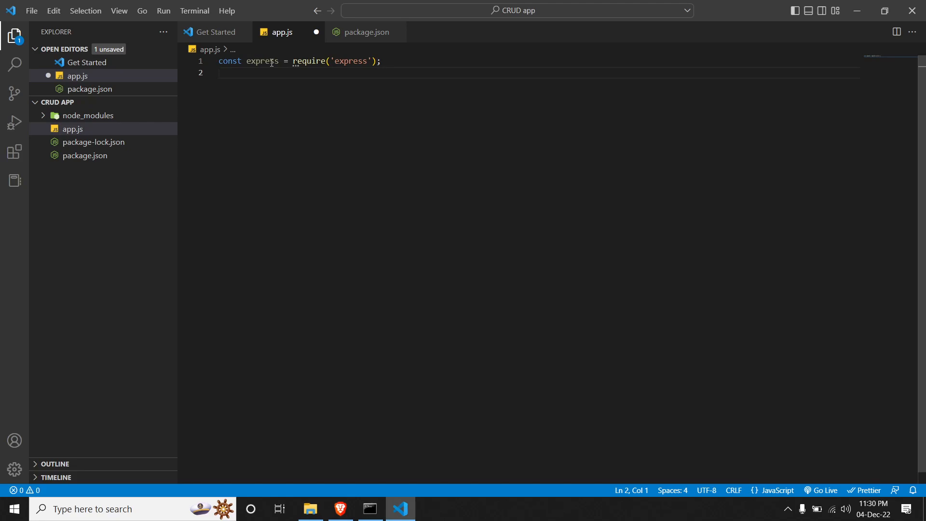
Create the app instance with const app = express().
type("const")
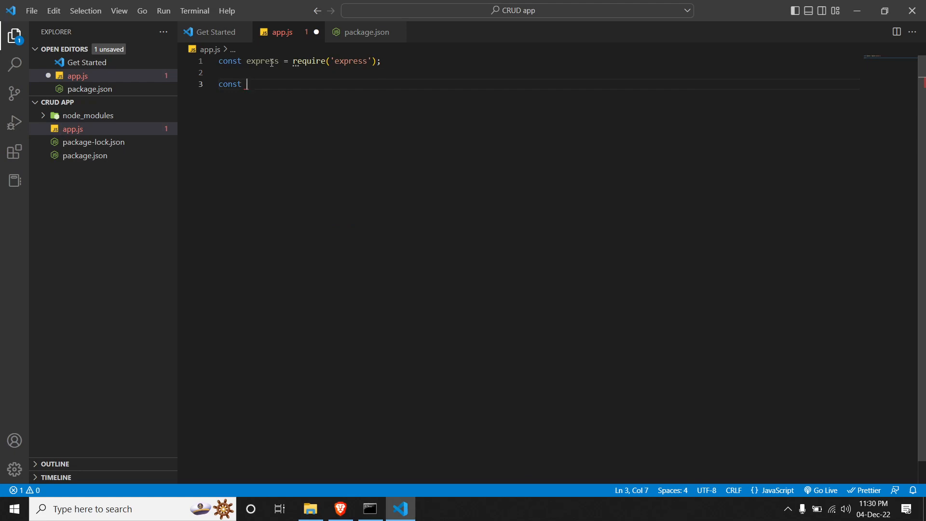
type("app =")
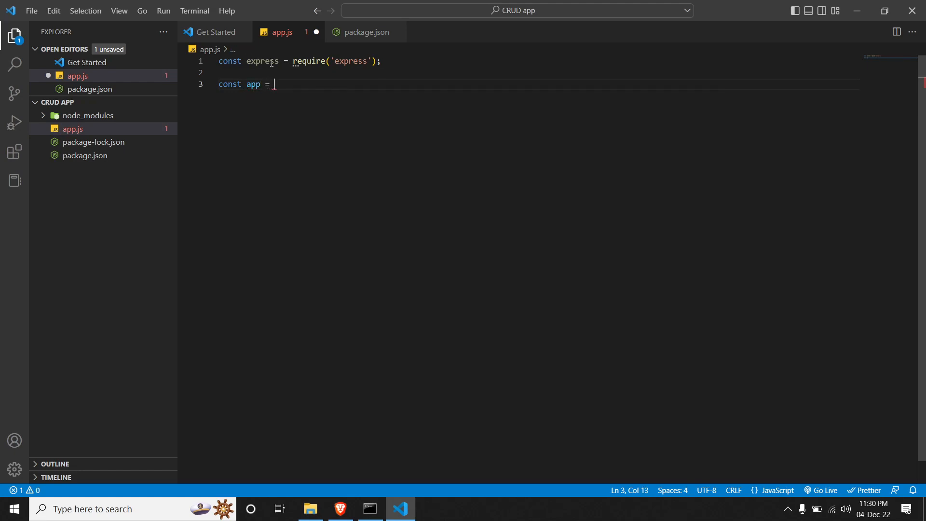
type("express")
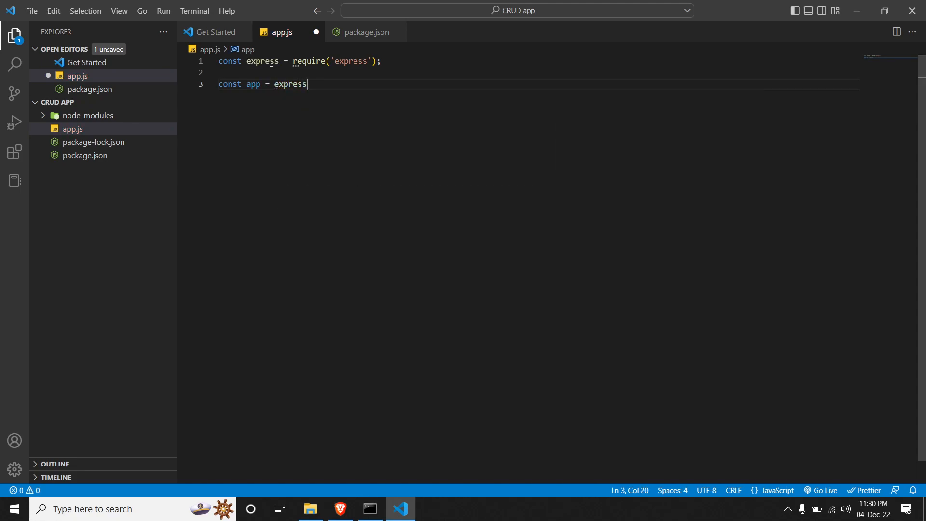
type("();")
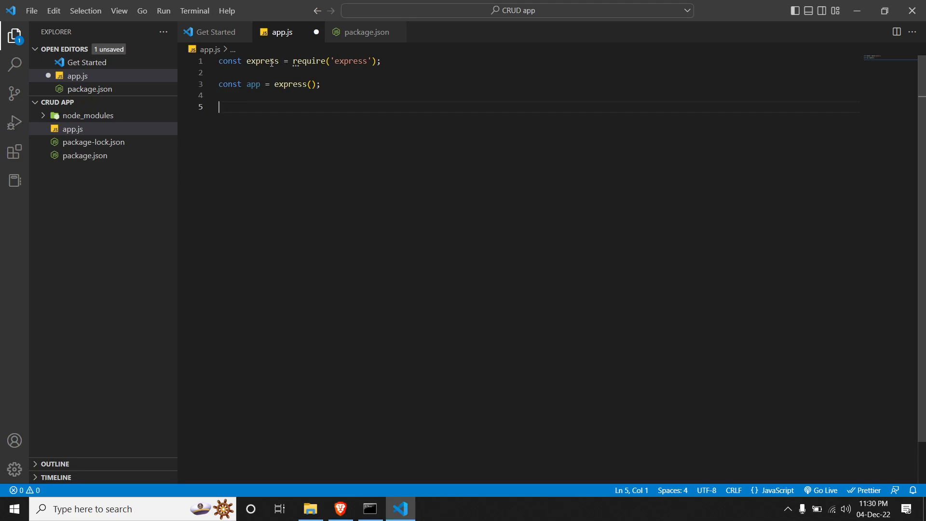
Add a //route comment and call app.listen(3000, function(){ ... }).
type("app")
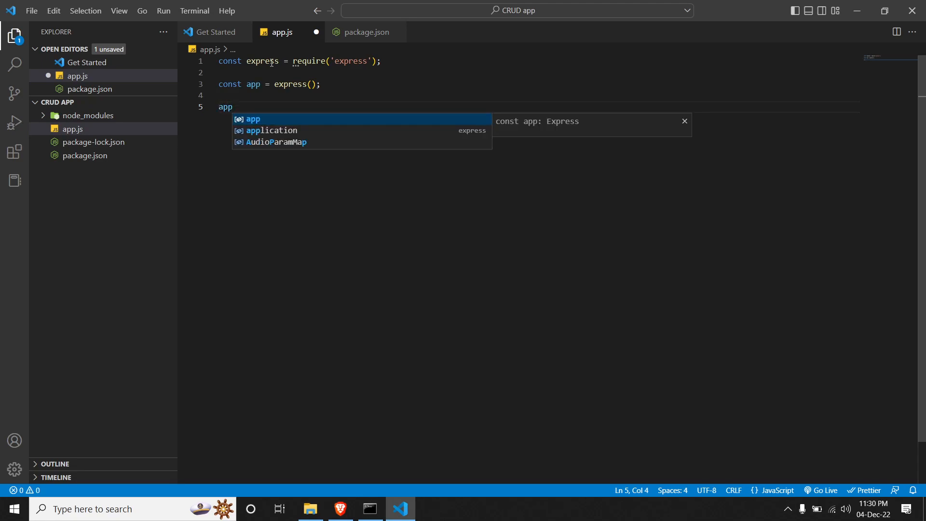
type(".listen(")
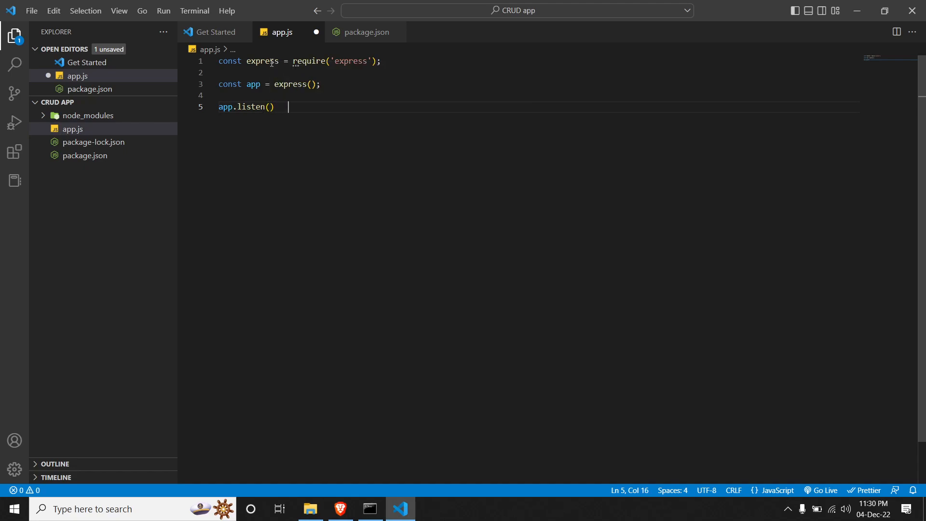
type("//ro")
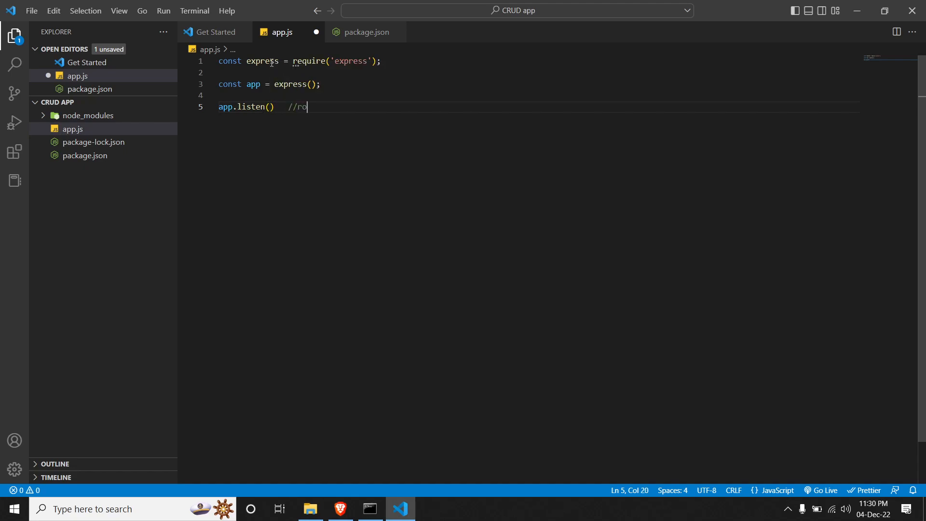
type("ute")
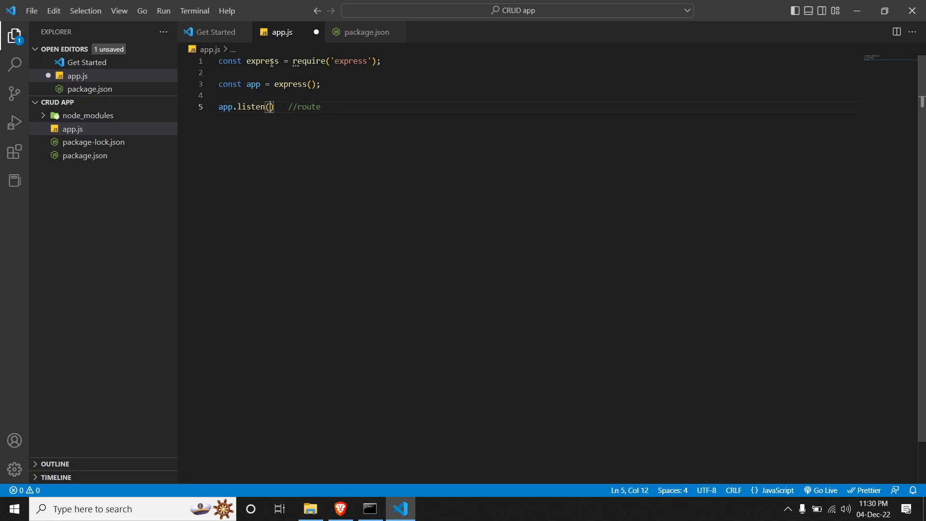
type("3000")
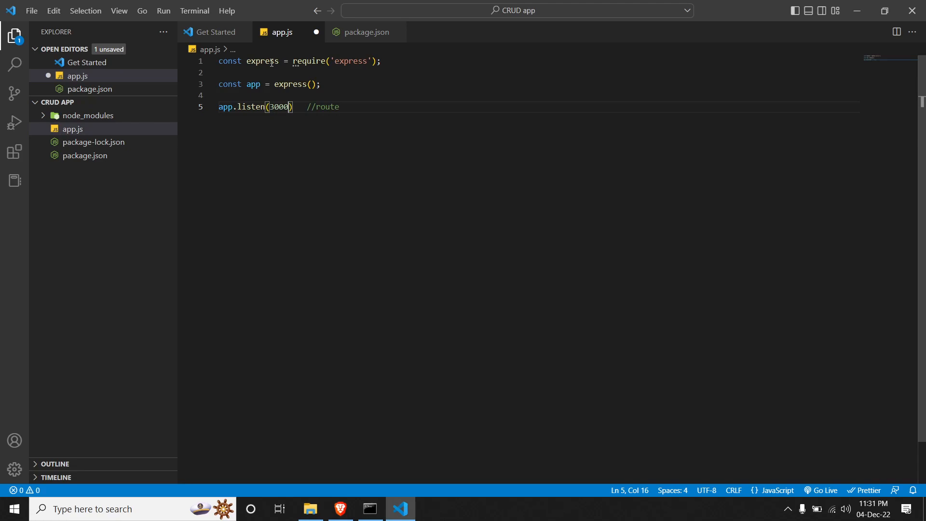
type(",")
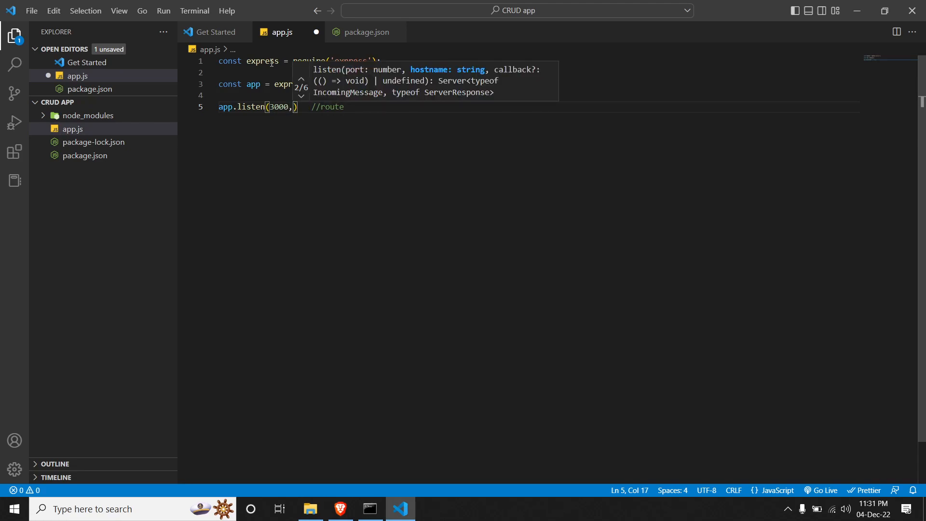
type("funti")
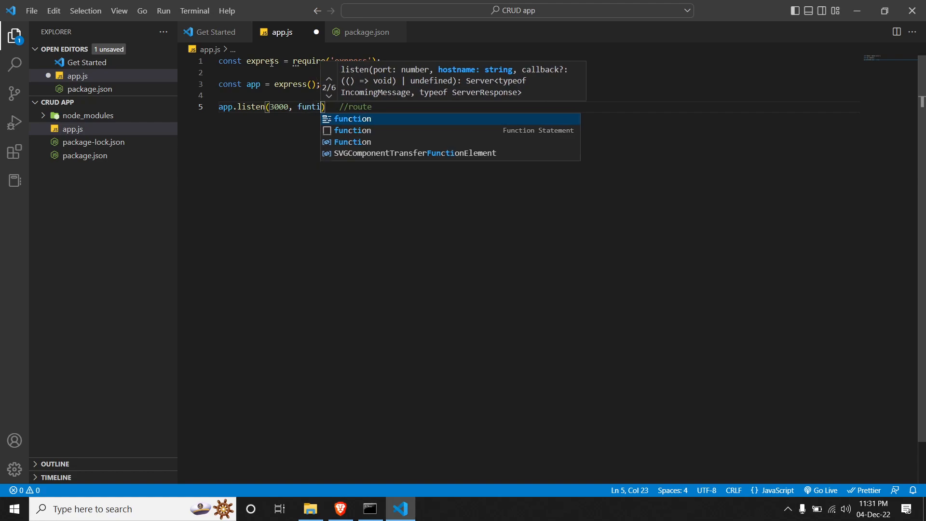
key("Tab")
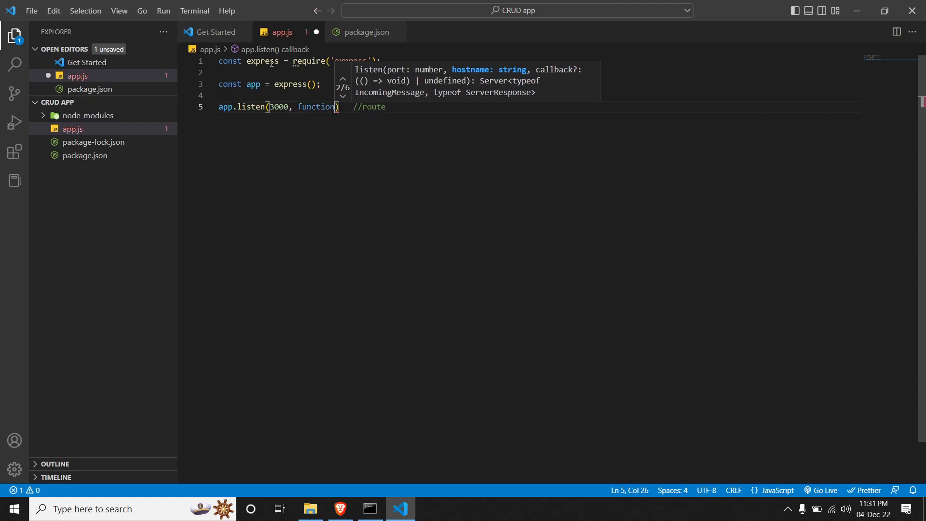
type("()")
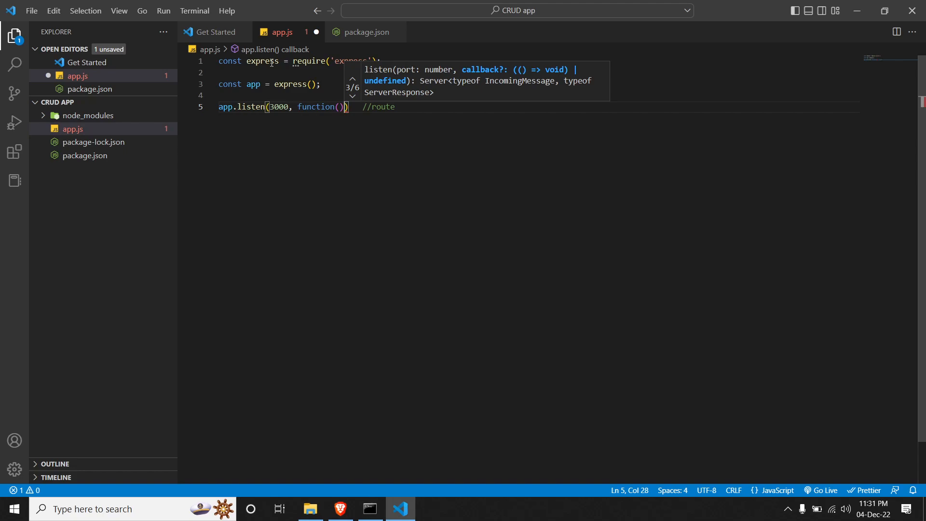
type("{")
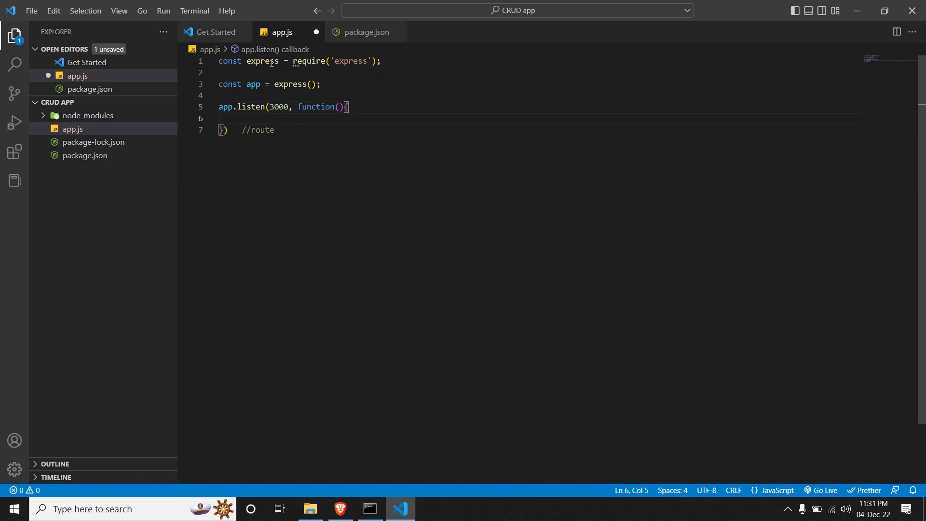
Log "Server is up and running" inside the listen callback.
type("con")
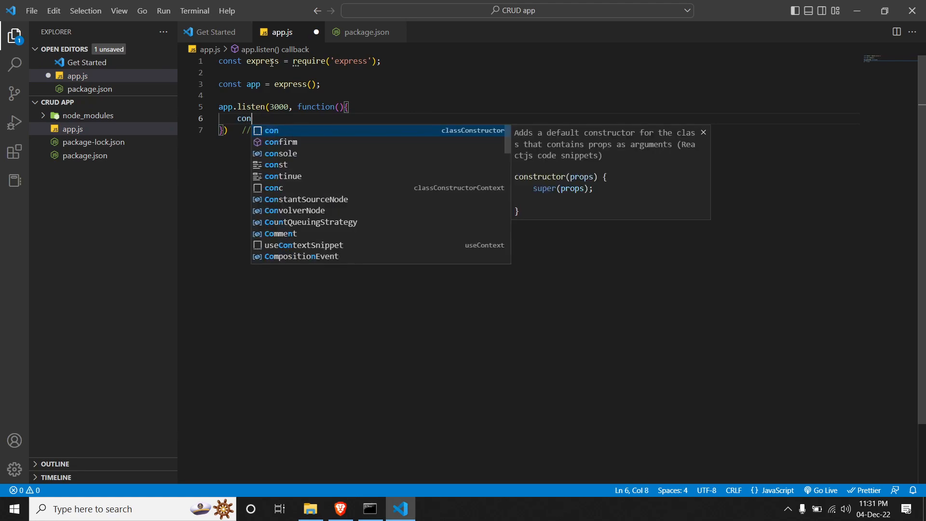
type("sole.")
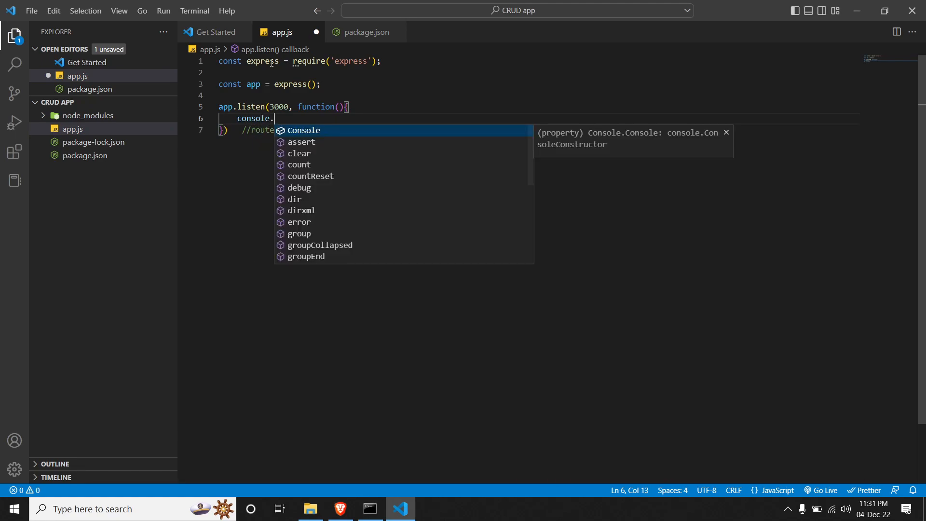
type("log(")
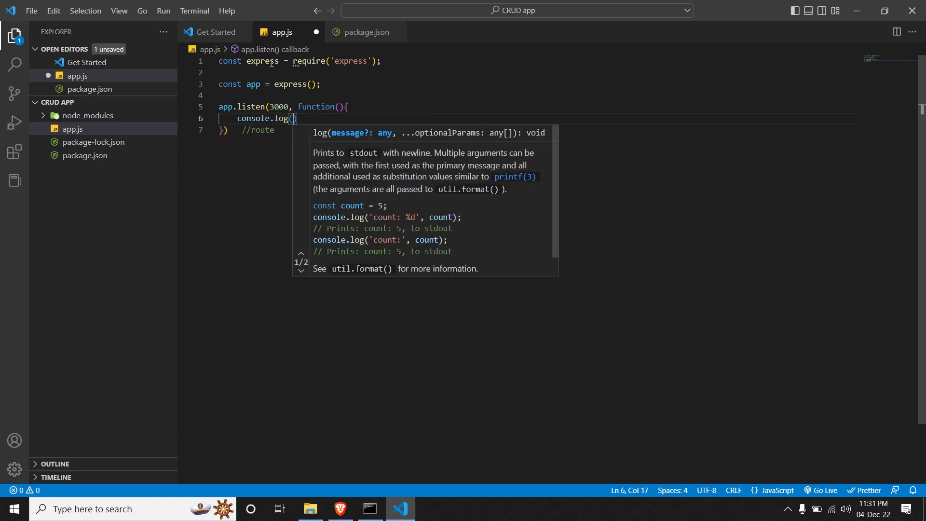
type("\"s")
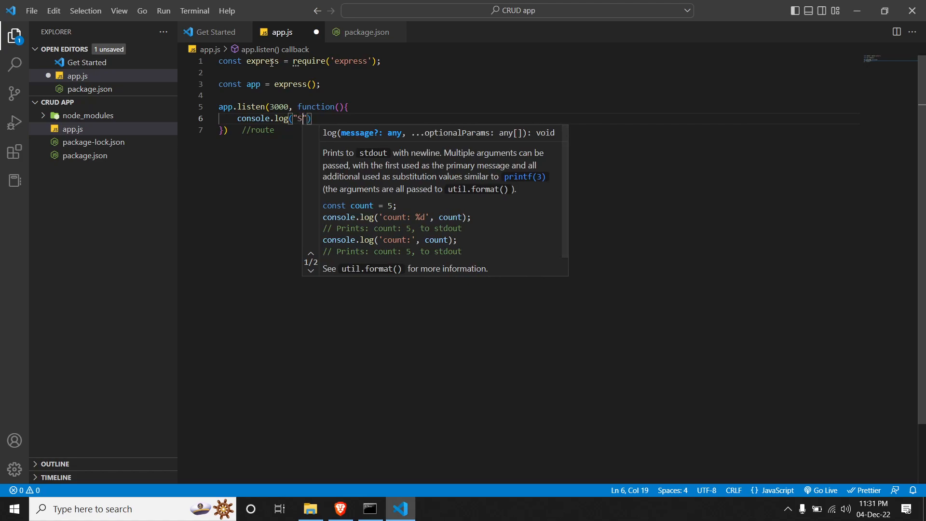
type("erver is up")
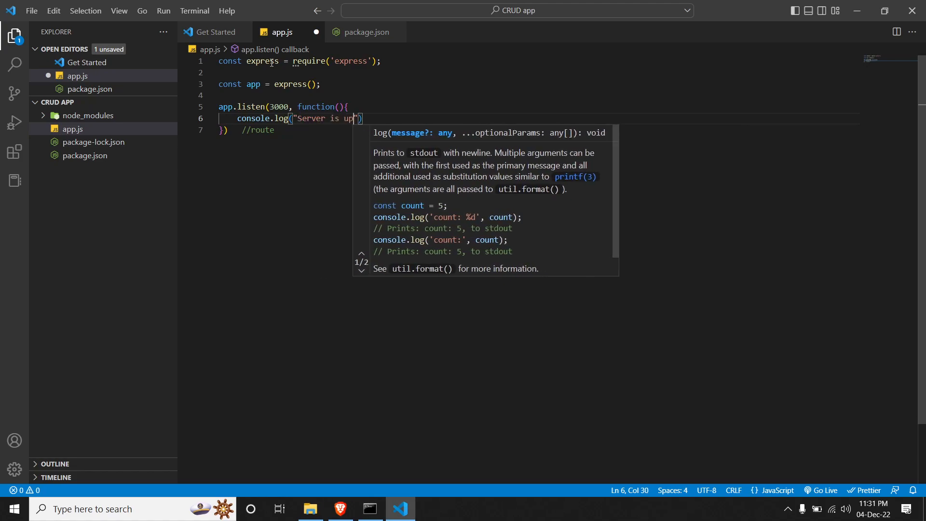
type("and running")
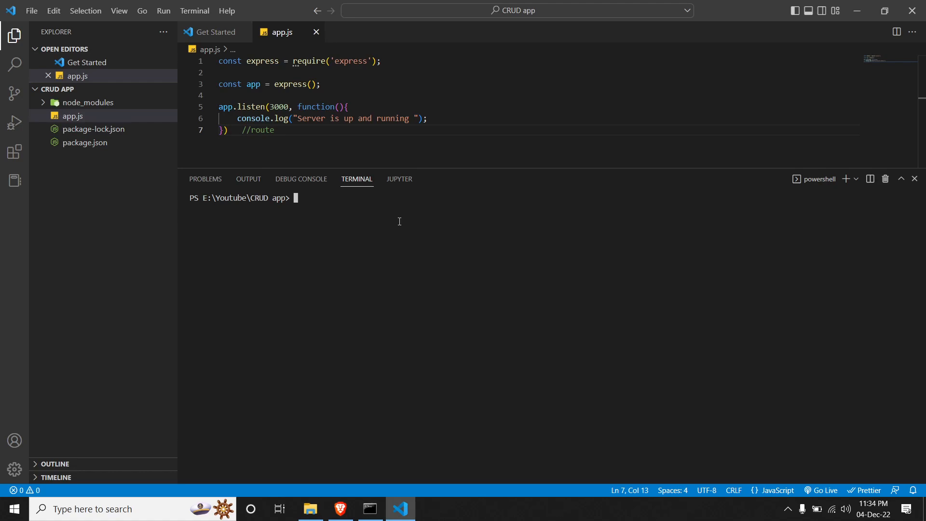
Install nodemon with npm i nodemon, then begin the nodemon app command.
type("npm i")
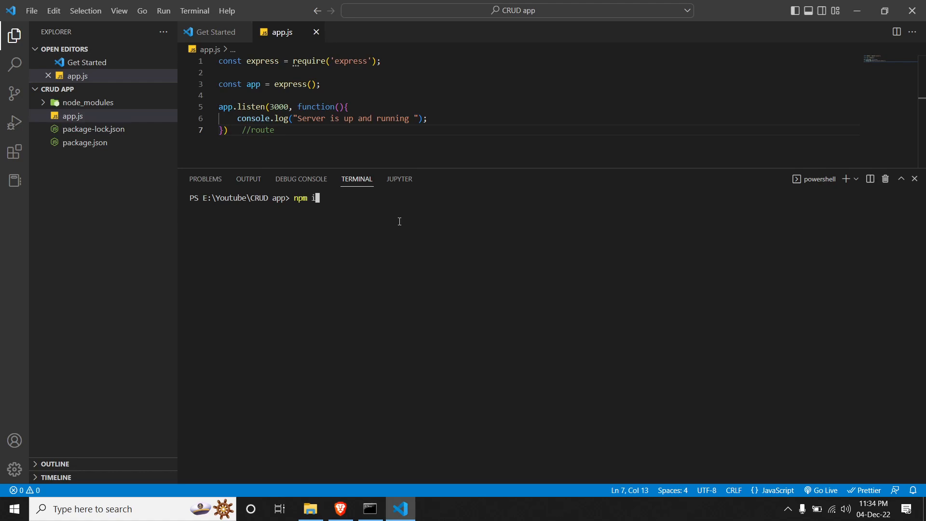
type("nodemon")
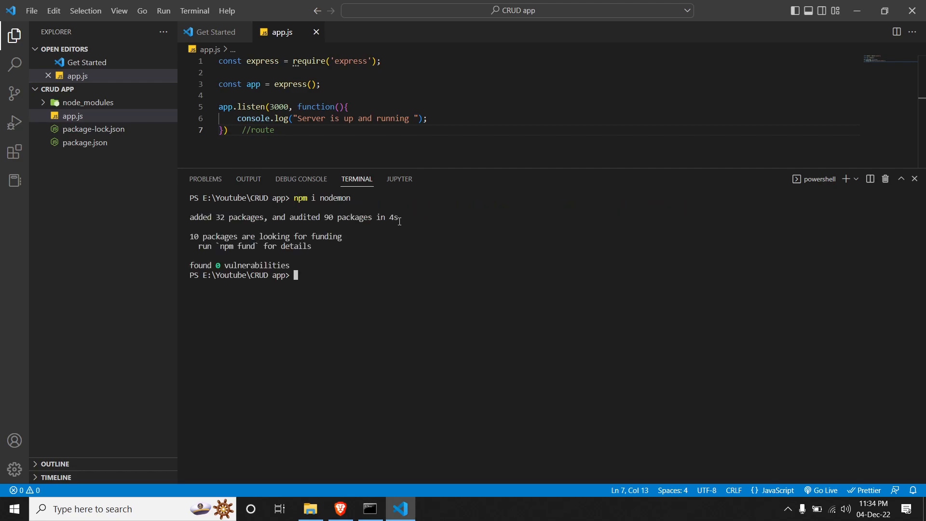
type("nodeo")
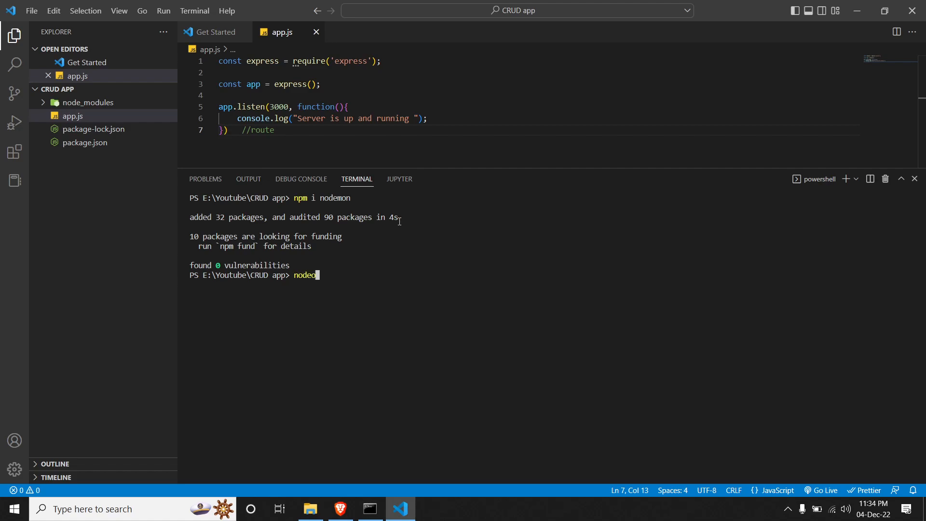
type("mon")
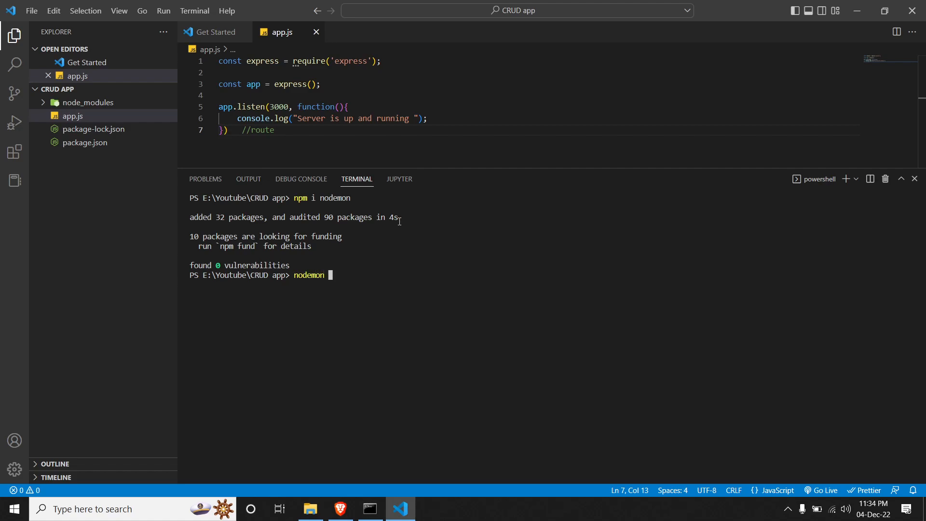
type("app")
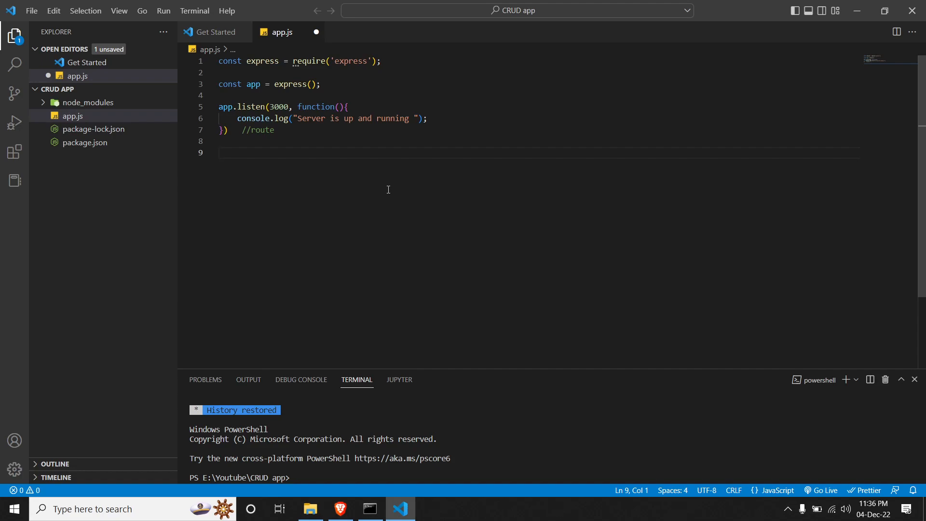
Write app.get("/", function(req,res){ as a new route below app.listen.
type("app.get(")
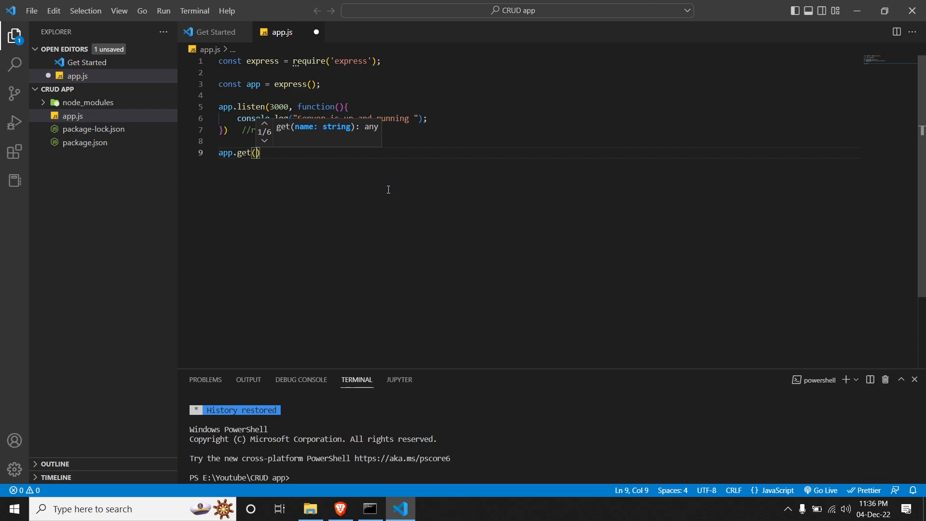
type("\"\"")
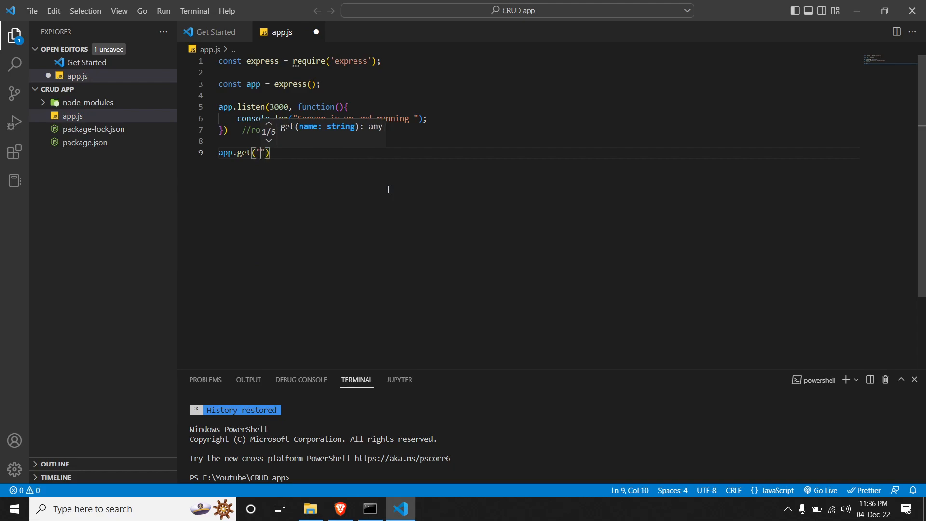
type("/")
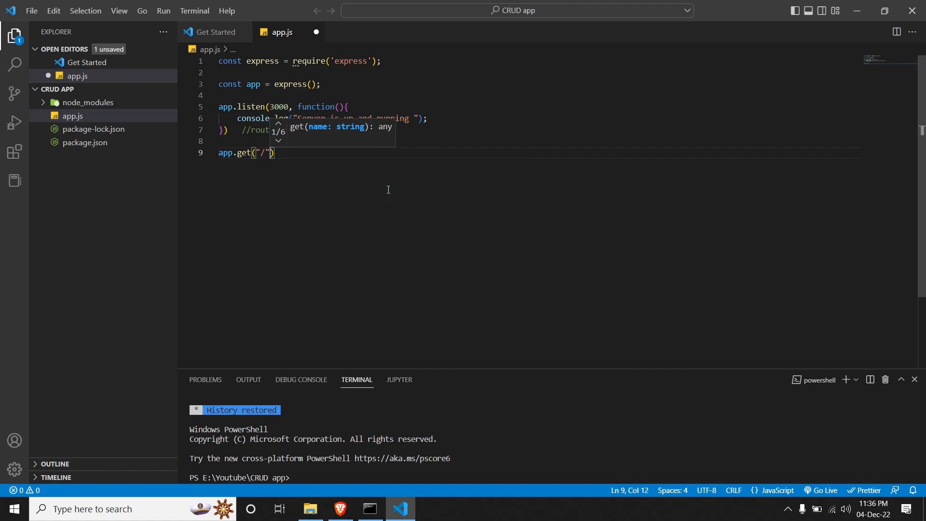
type("\", \"")
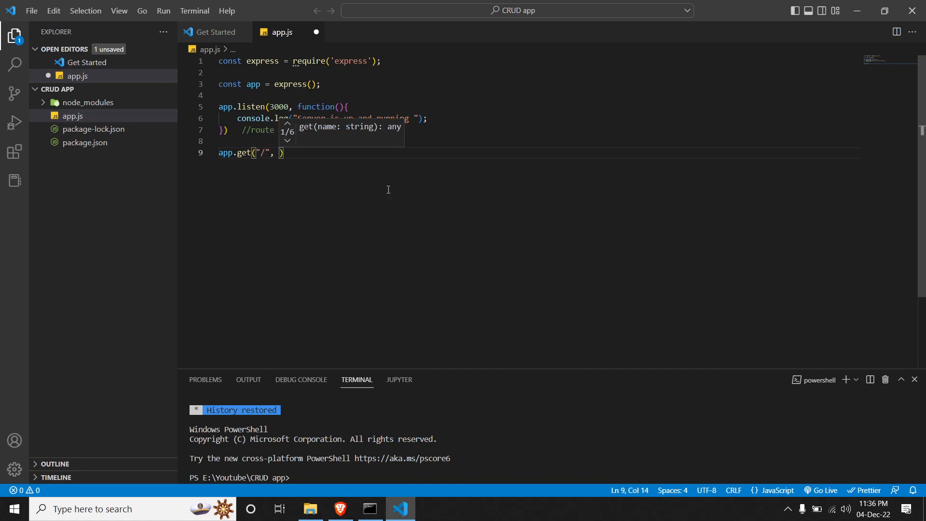
type("function(")
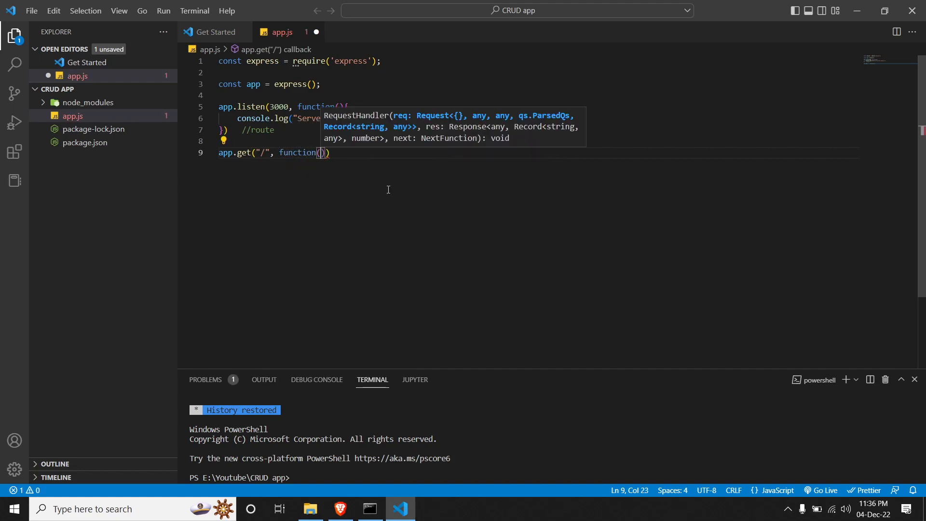
type("{")
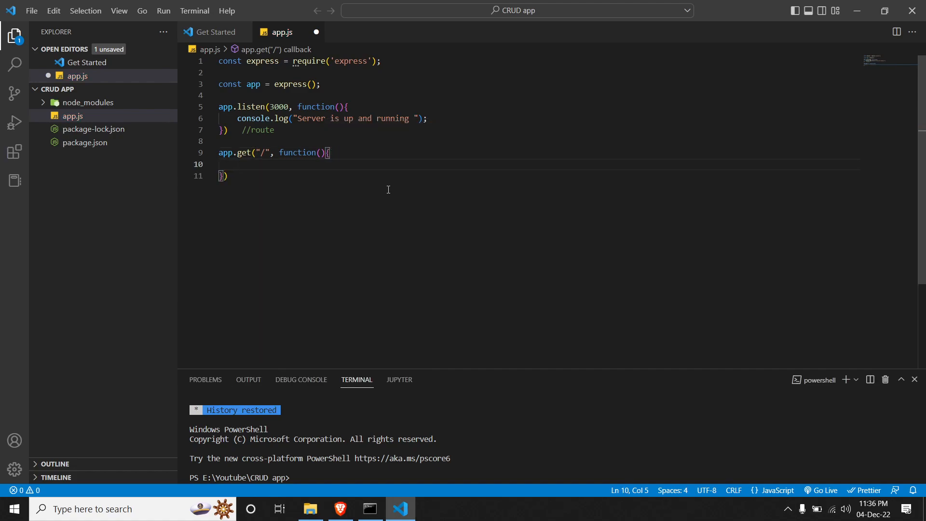
left_click(226, 176)
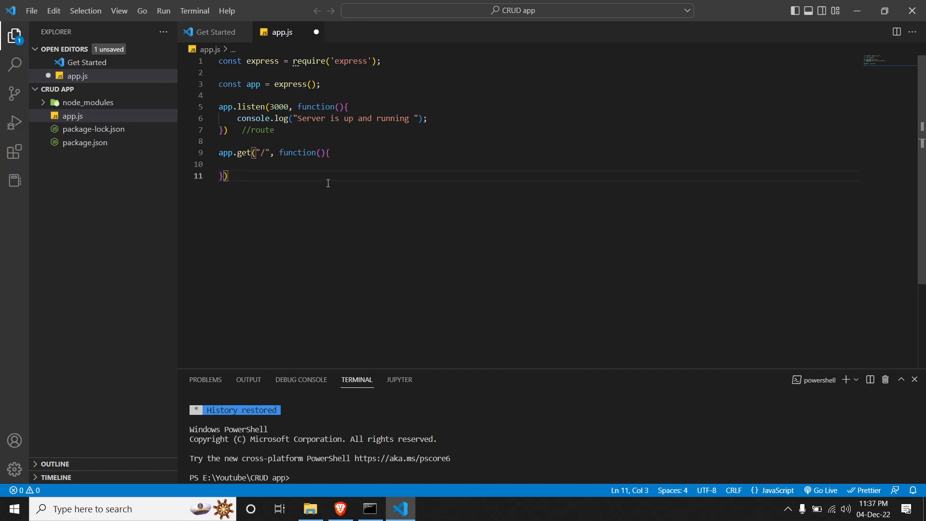
type("re")
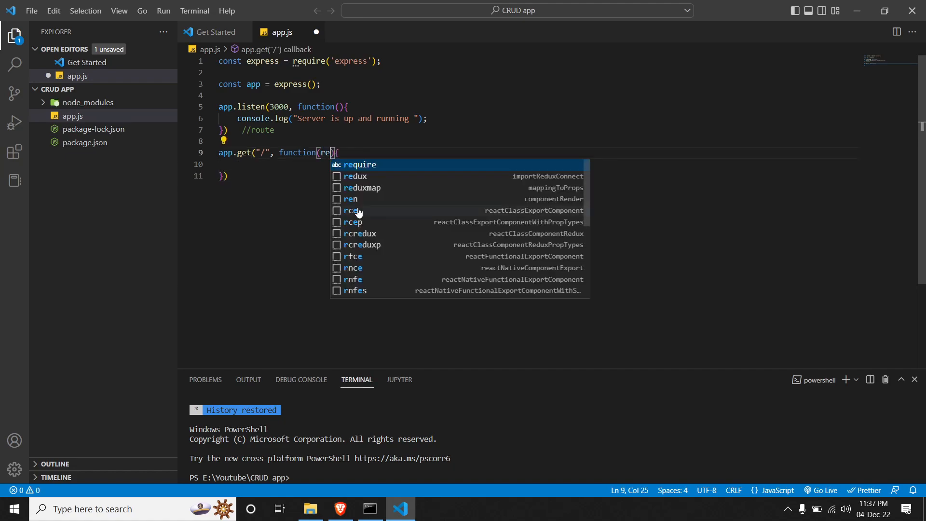
type("q,re")
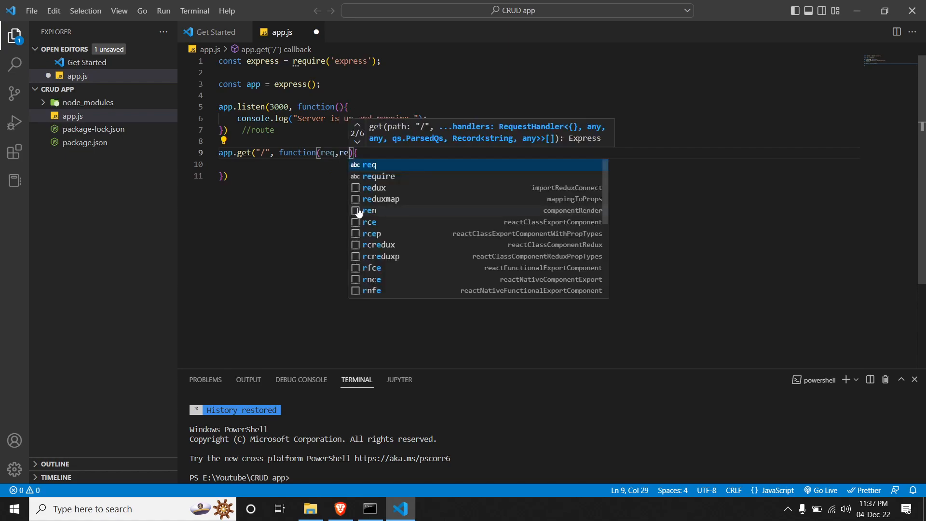
type("s")
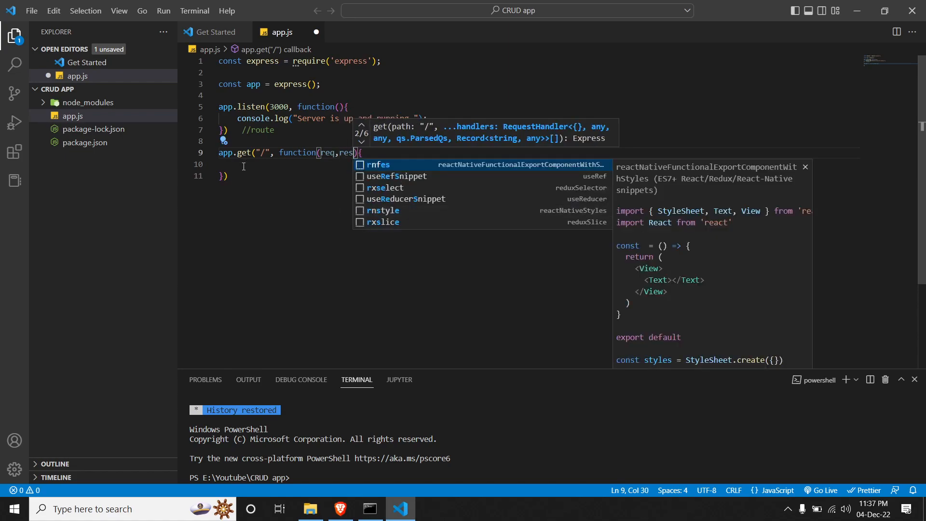
Have the callback respond with res.send("Server is running ");.
type("res.send")
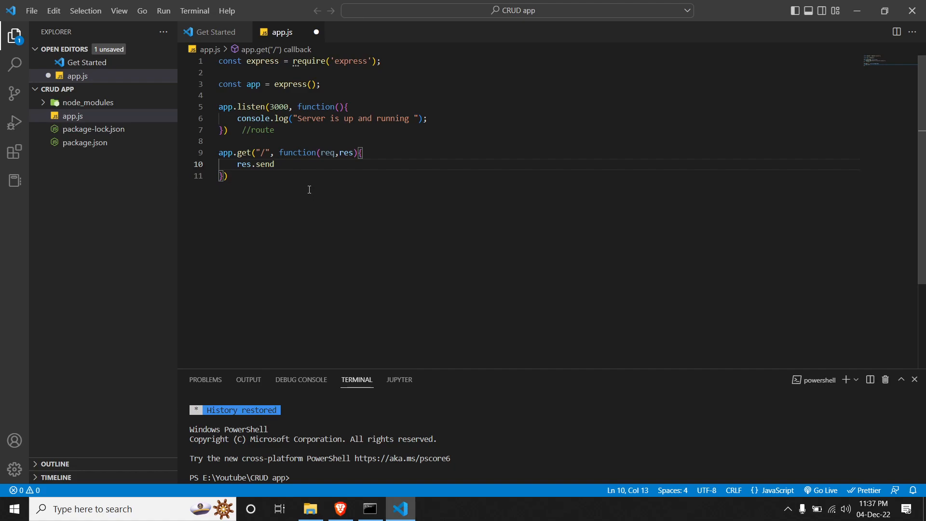
type("(")
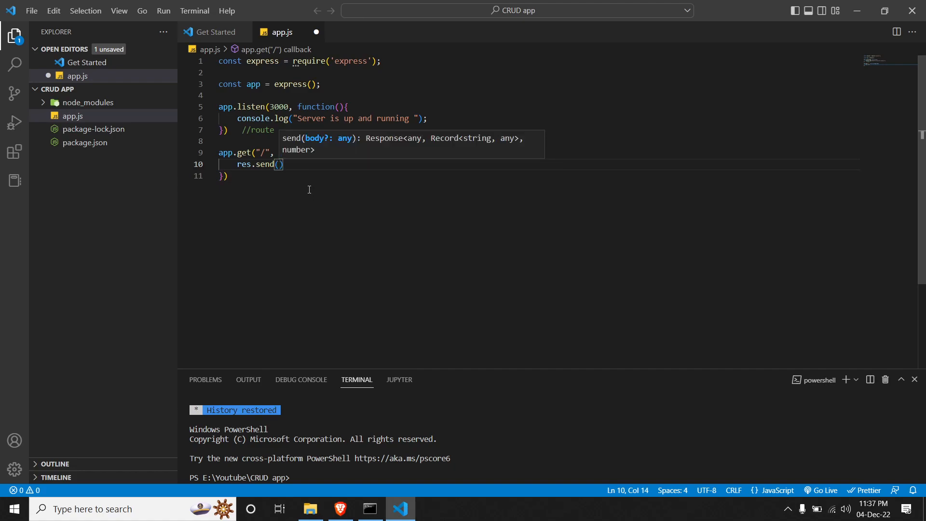
type("\"\"")
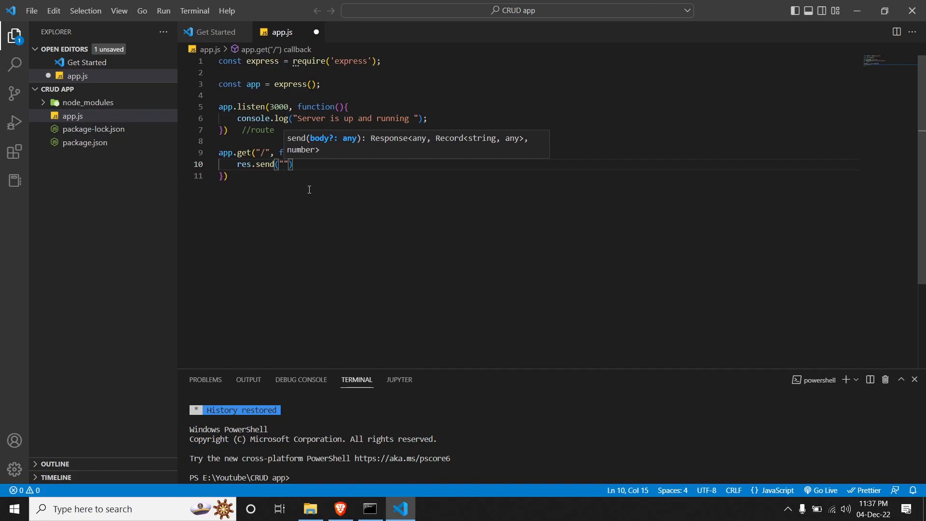
type("Server is running")
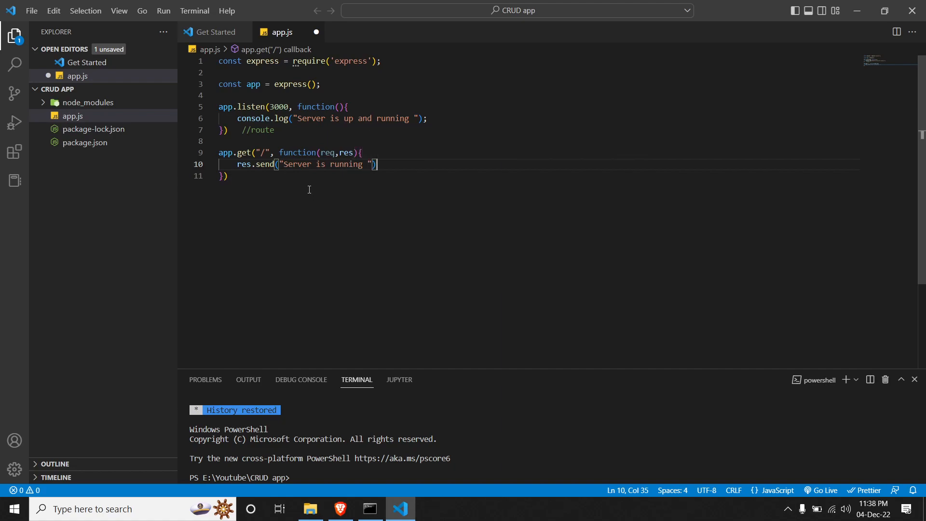
type(";")
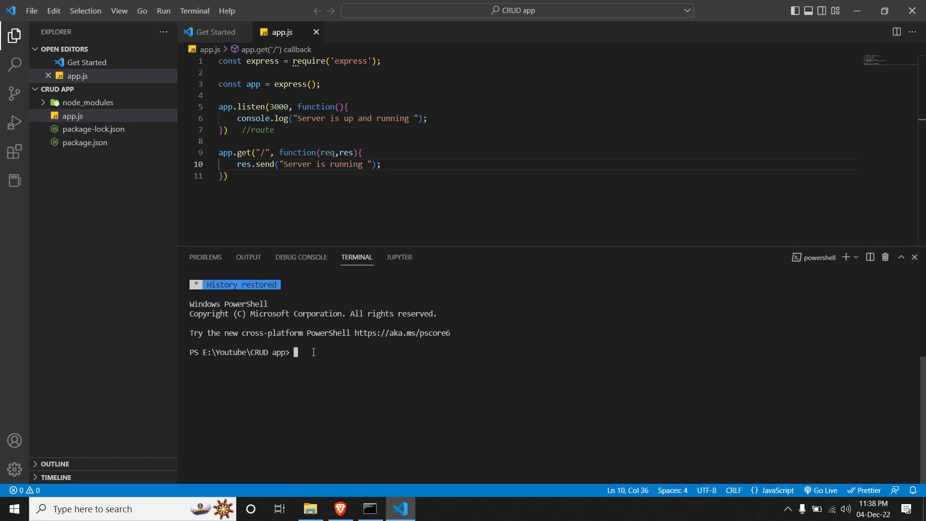
Run app.js with nodemon from the terminal so it logs Server is up and running.
type("nodeapp")
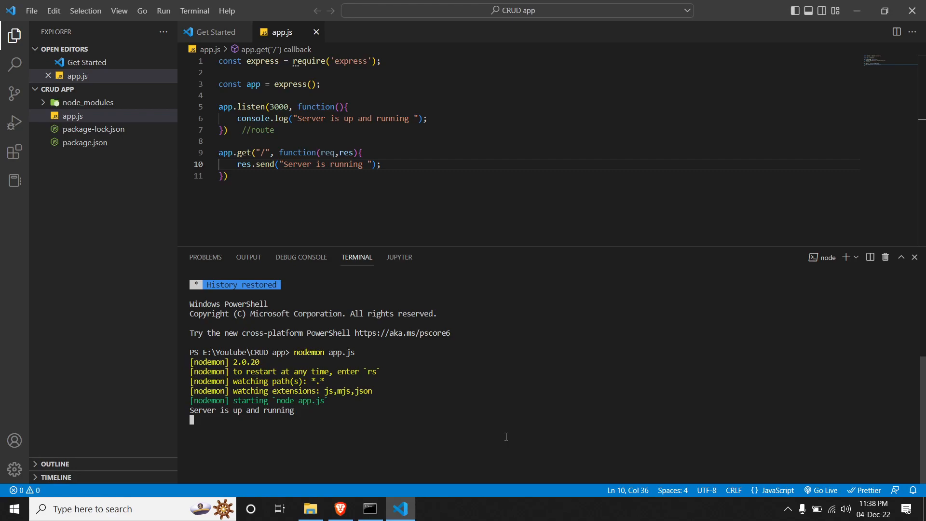
key("Win+r")
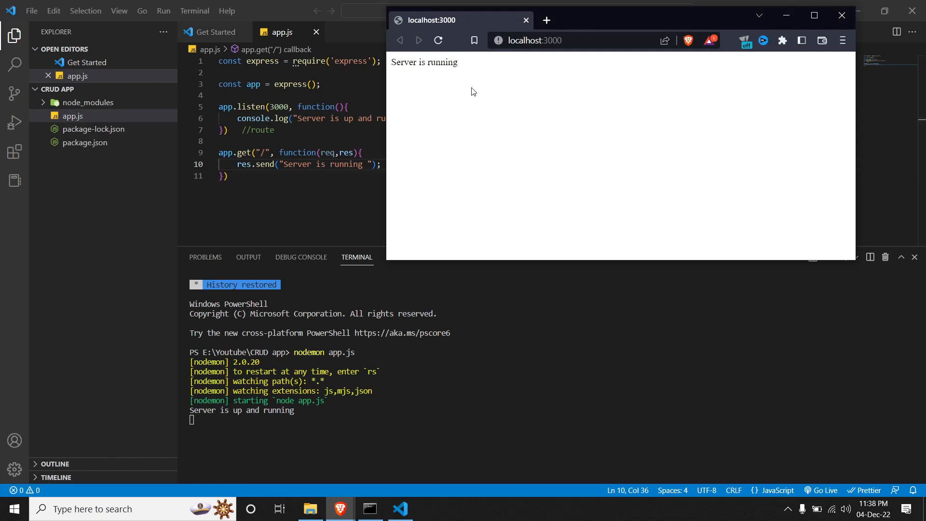
mouse_move(469, 83)
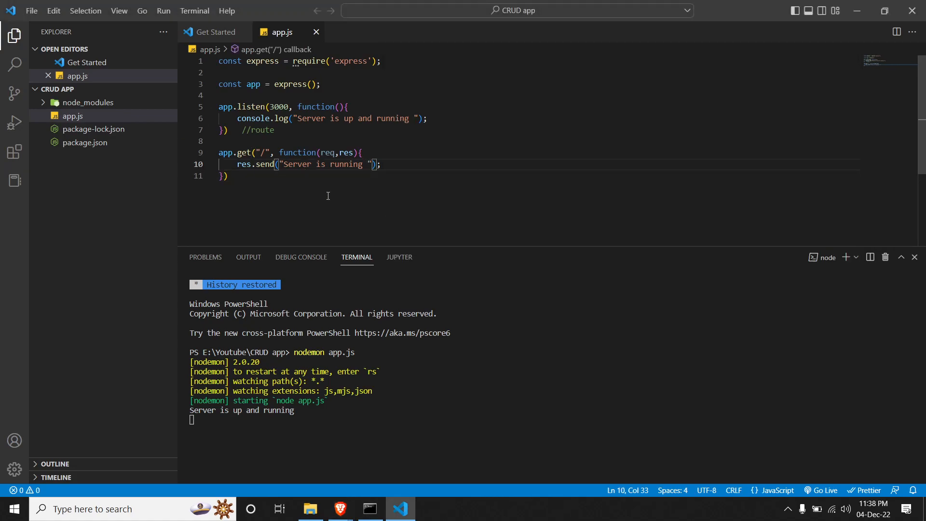
Change the sent message to "Server is running on nodejs" and save so nodemon restarts.
type("on")
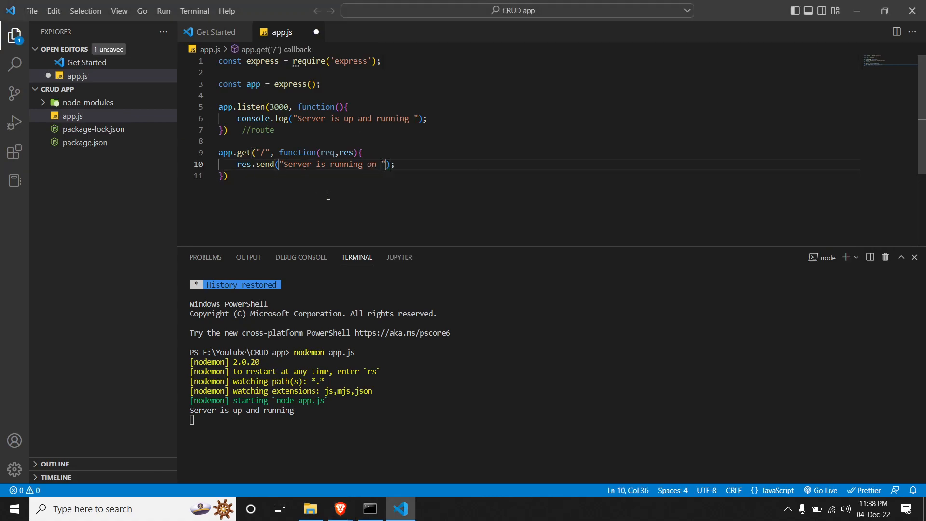
type("nodejs")
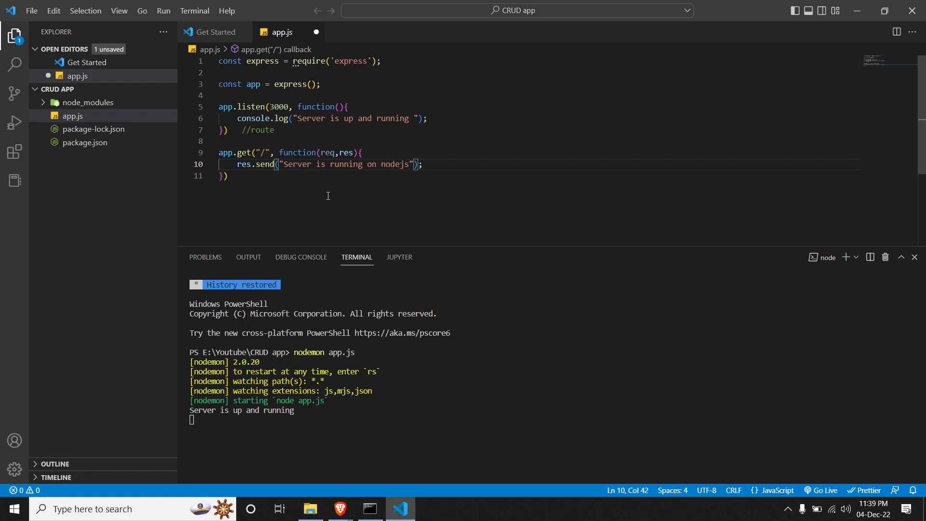
mouse_move(396, 351)
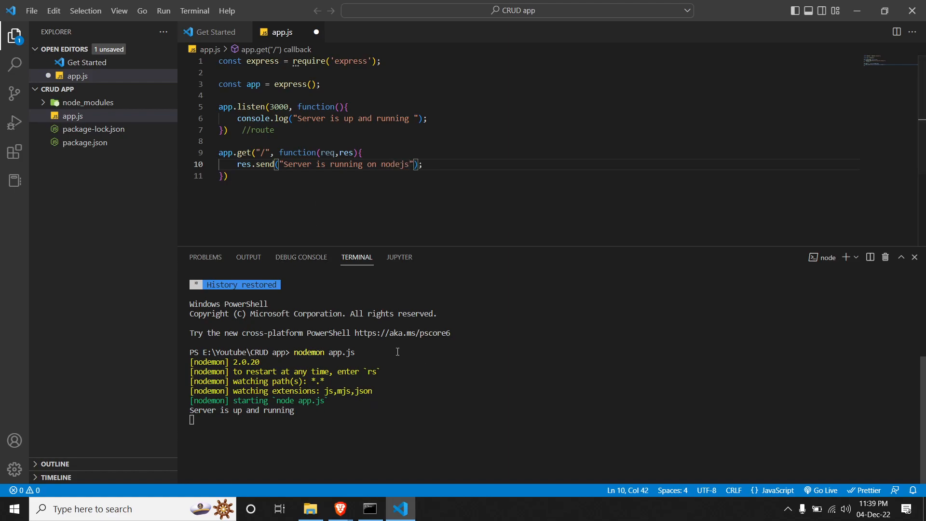
key("ctrl+s")
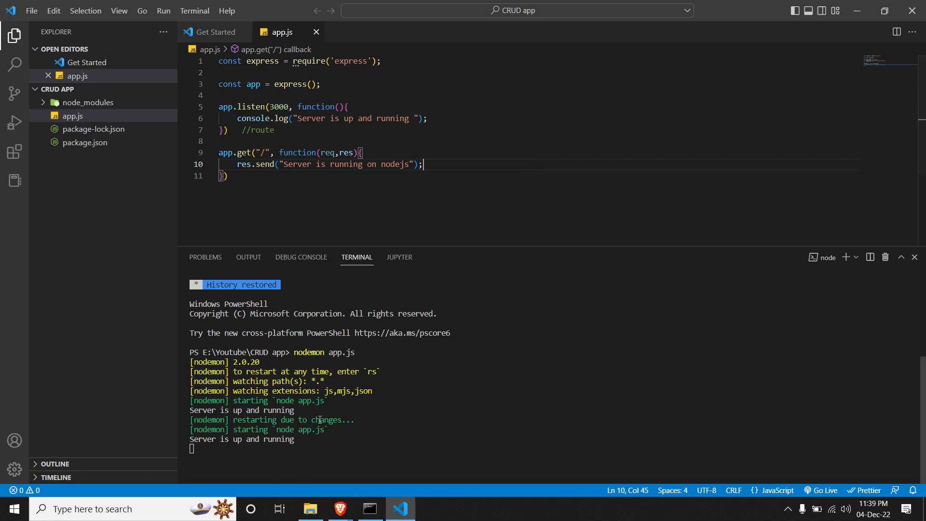